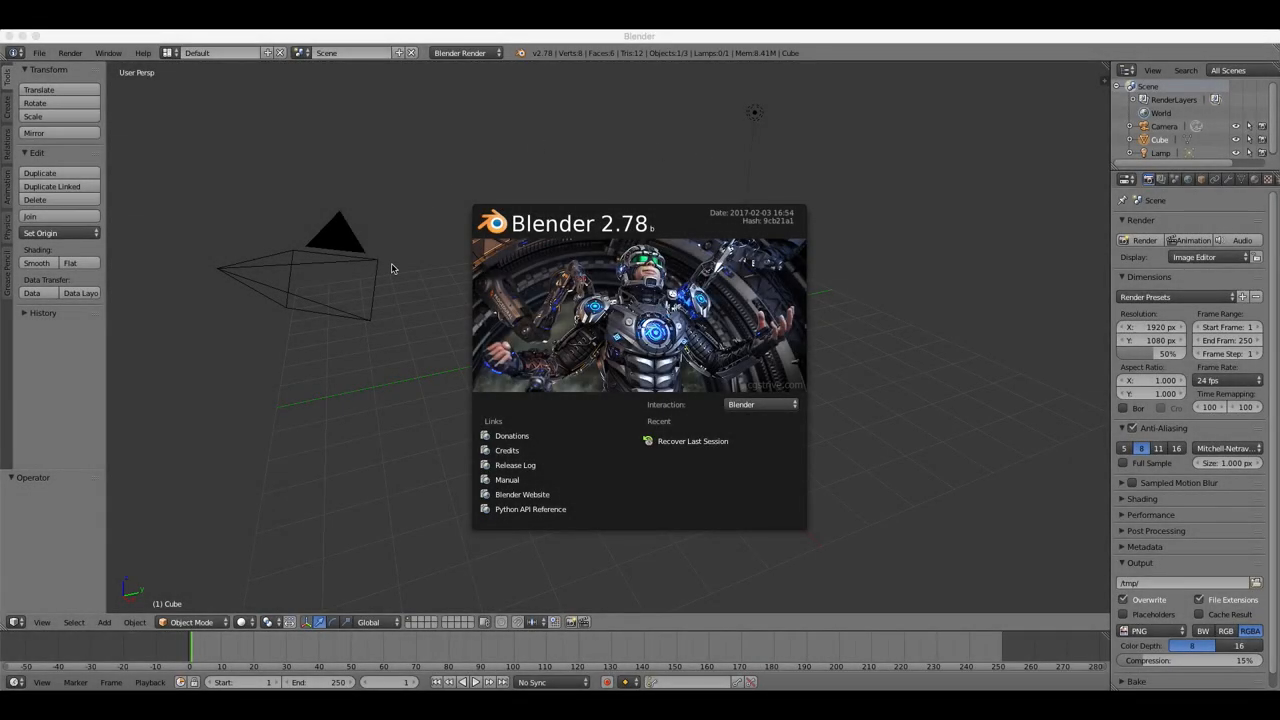
mouse_move(324, 318)
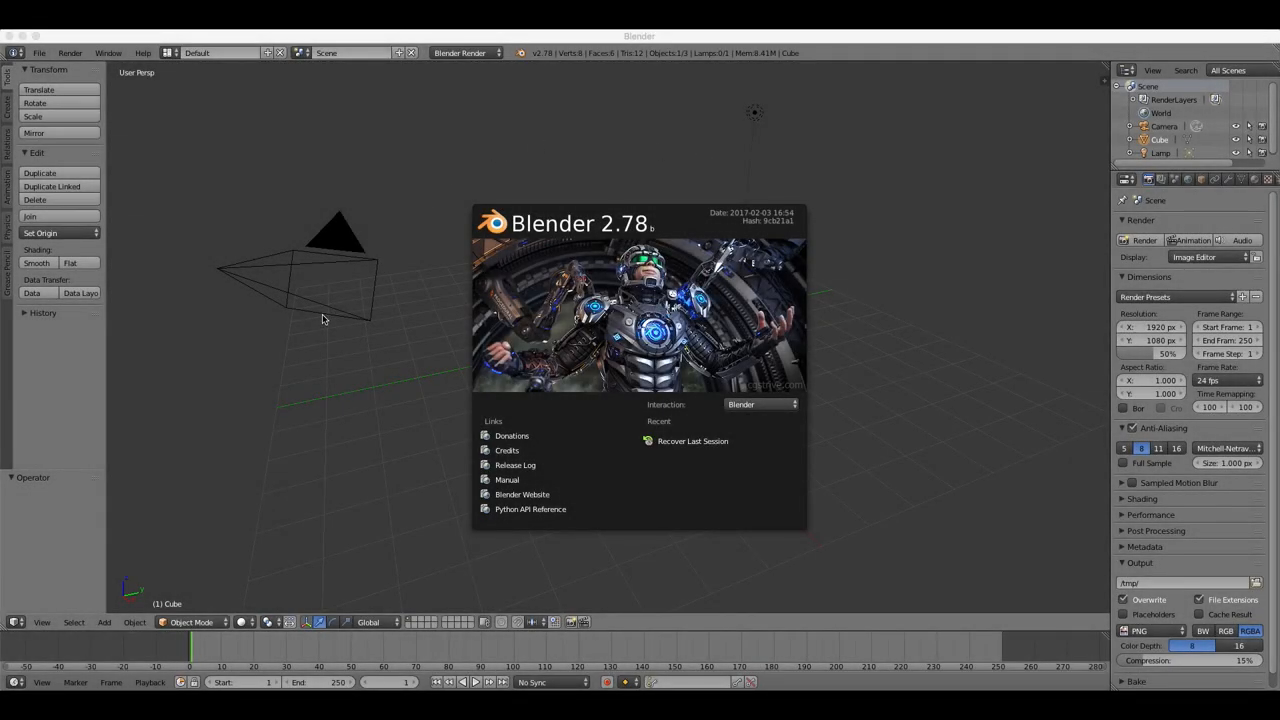
mouse_move(880, 188)
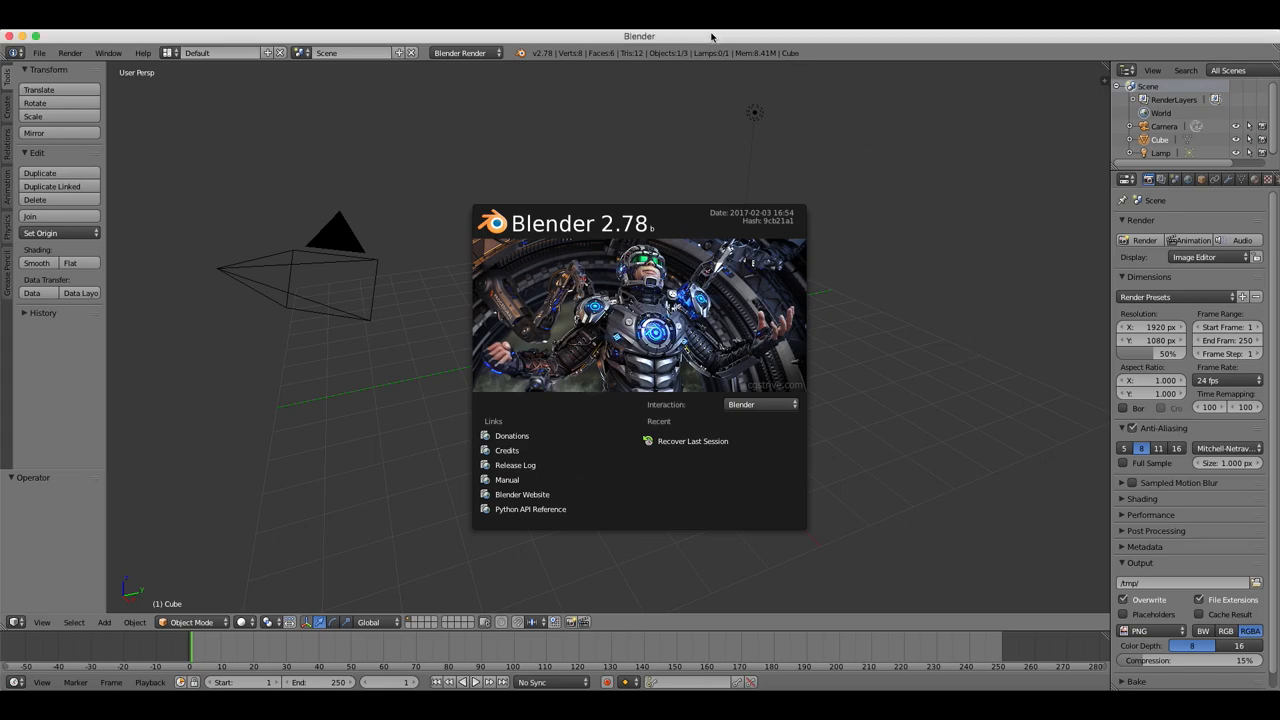
mouse_move(908, 288)
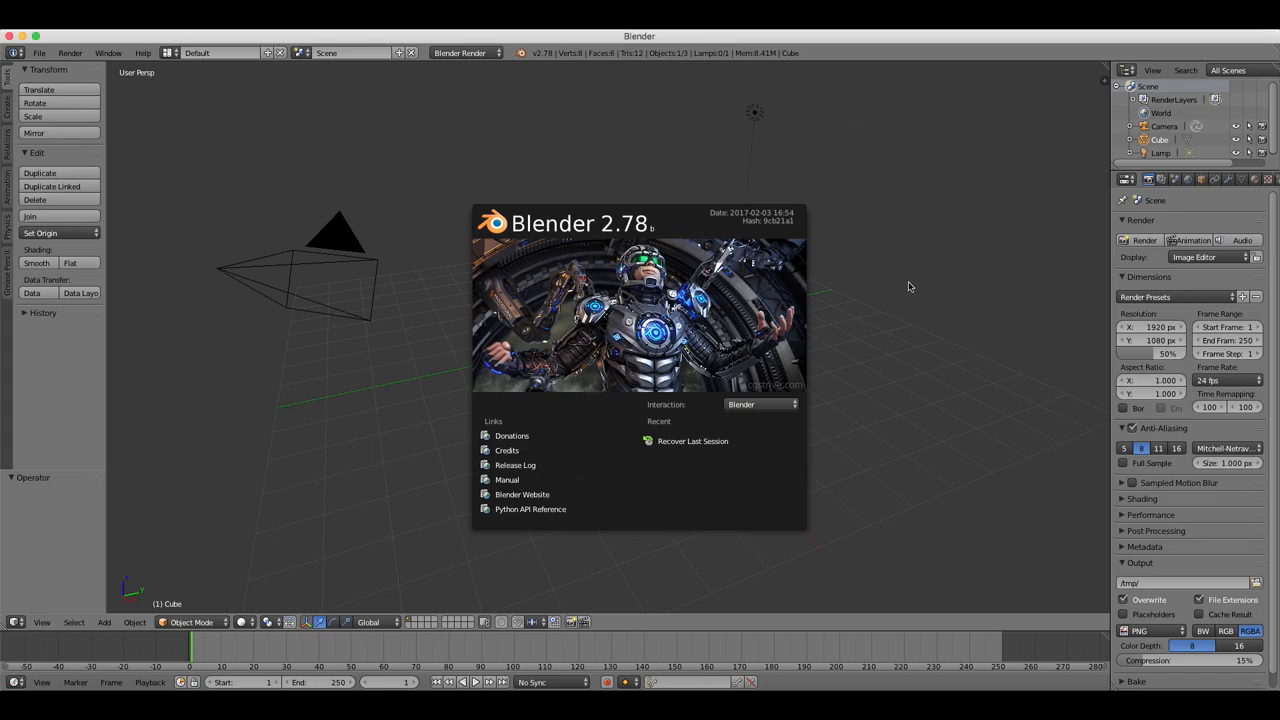
mouse_move(376, 396)
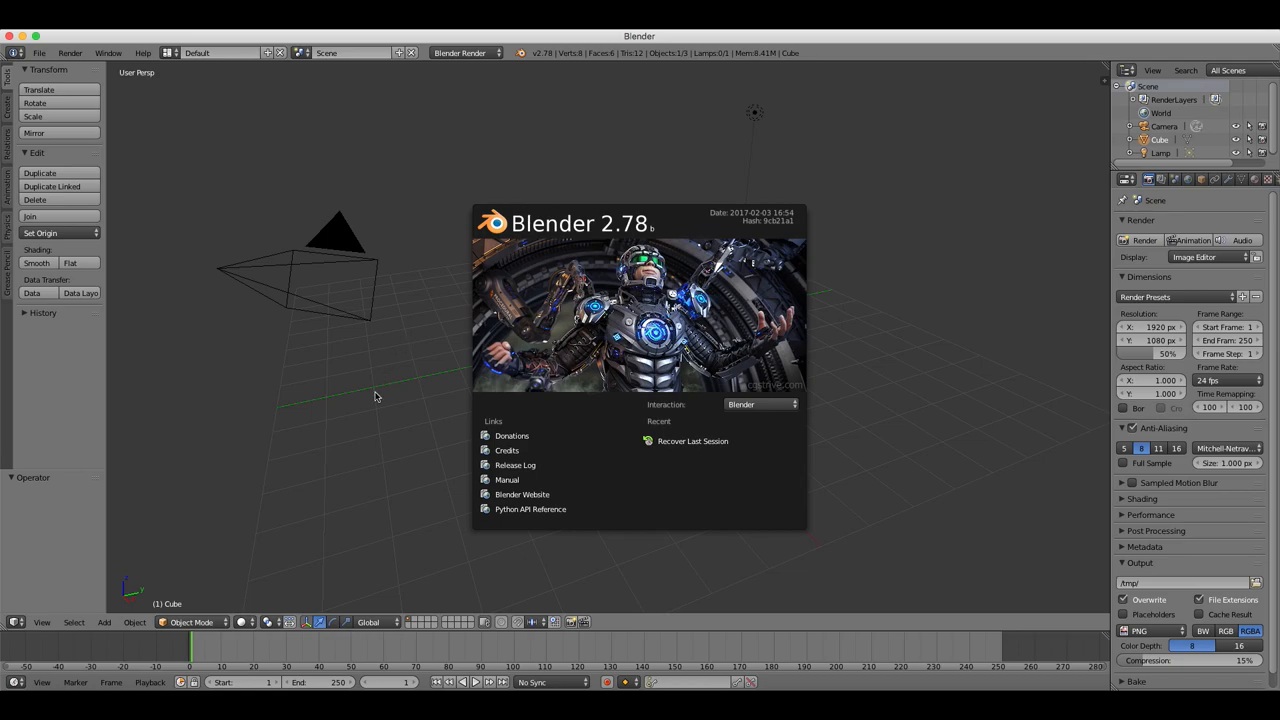
mouse_move(928, 500)
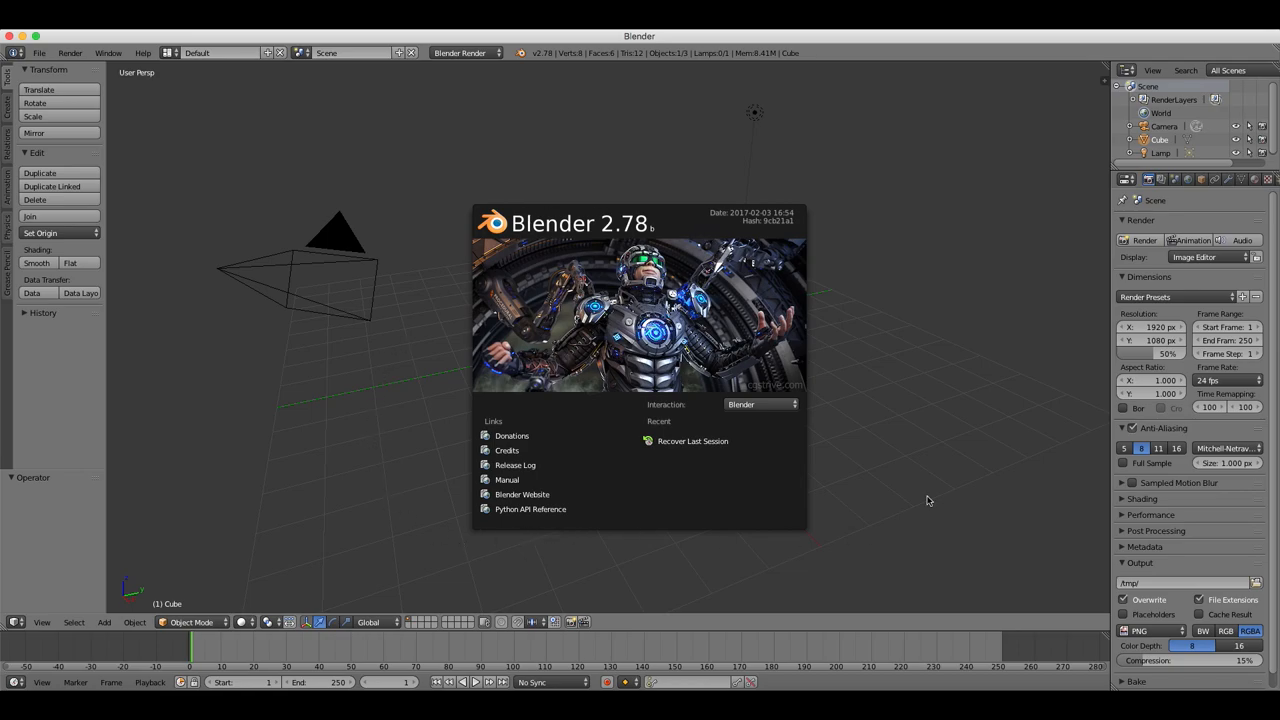
mouse_move(366, 442)
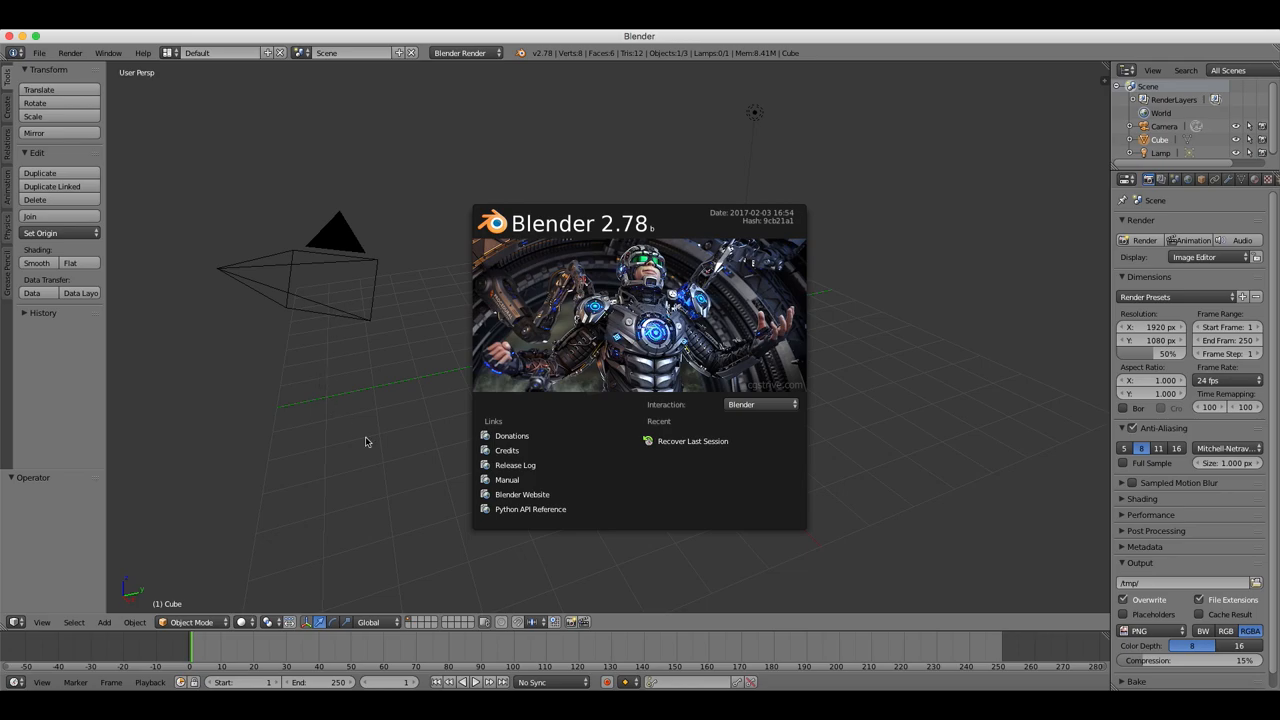
mouse_move(400, 456)
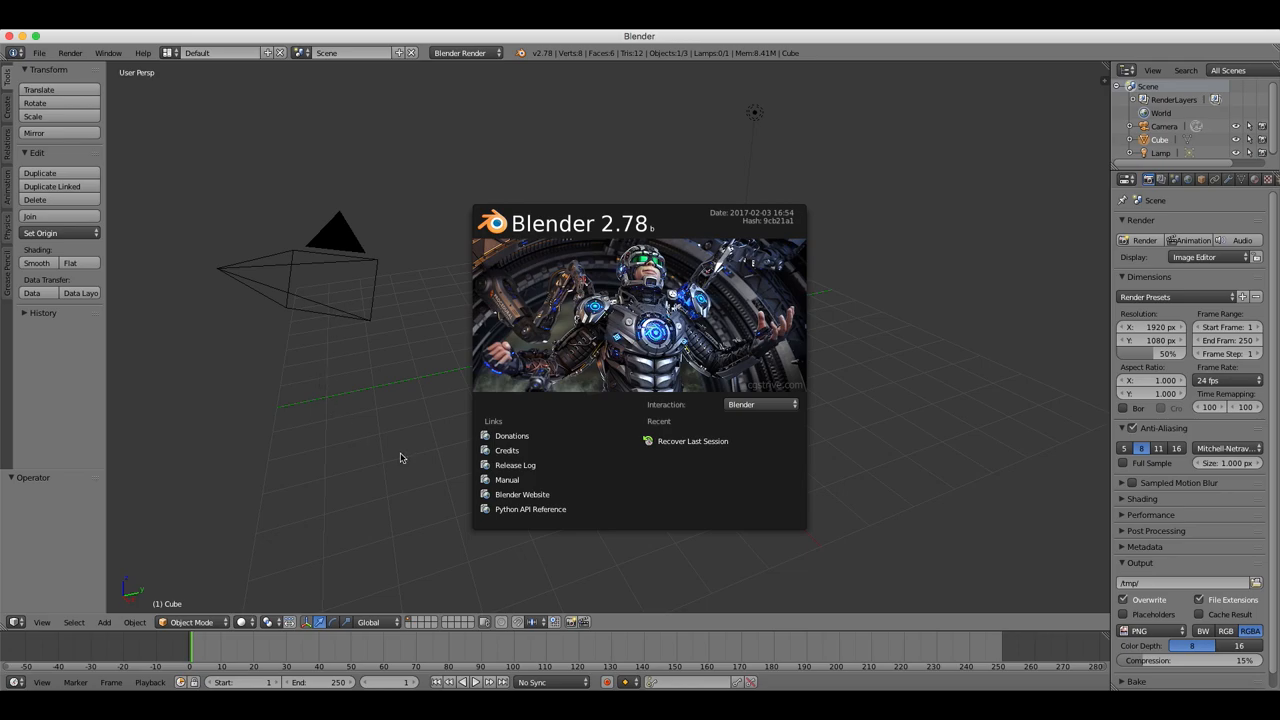
mouse_move(396, 456)
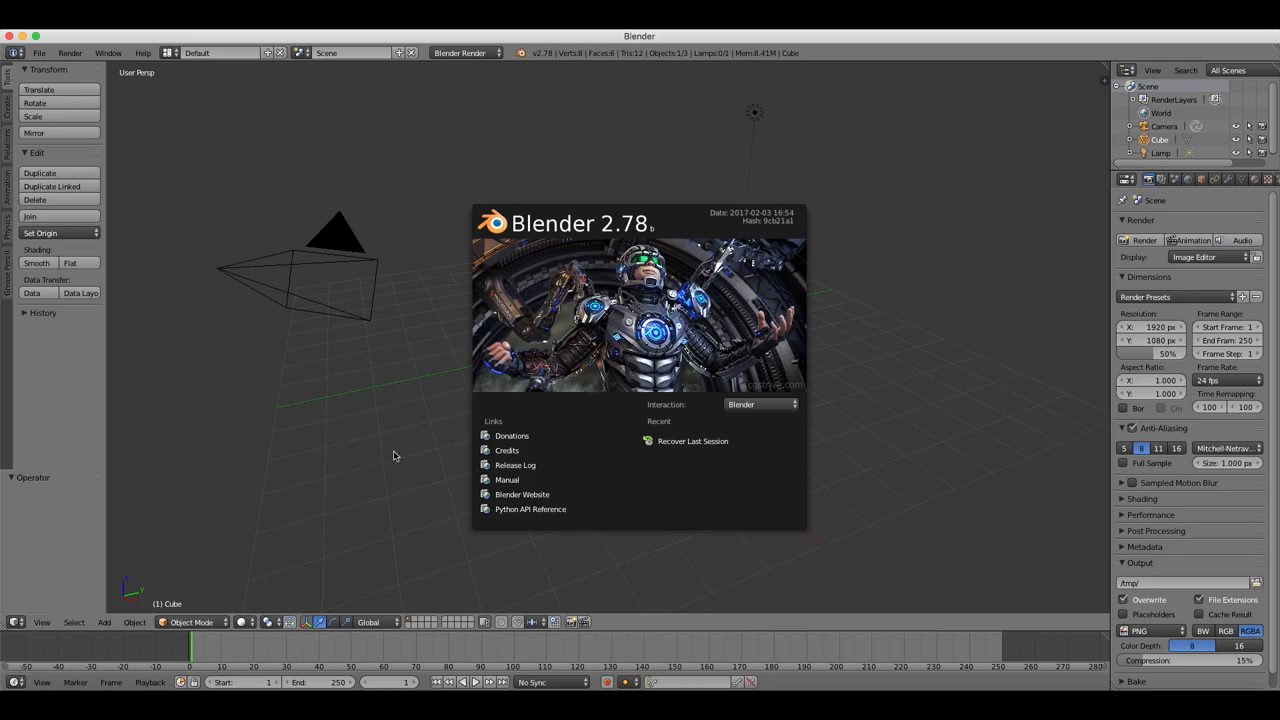
mouse_move(384, 458)
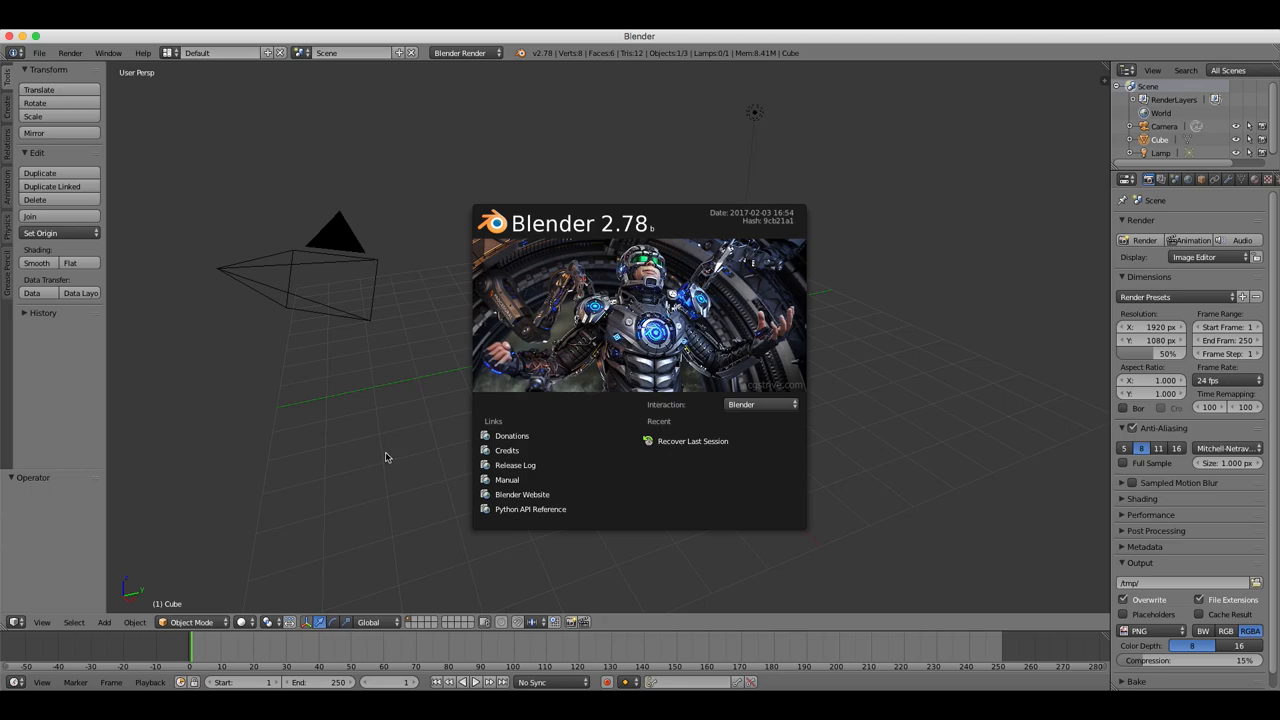
mouse_move(720, 456)
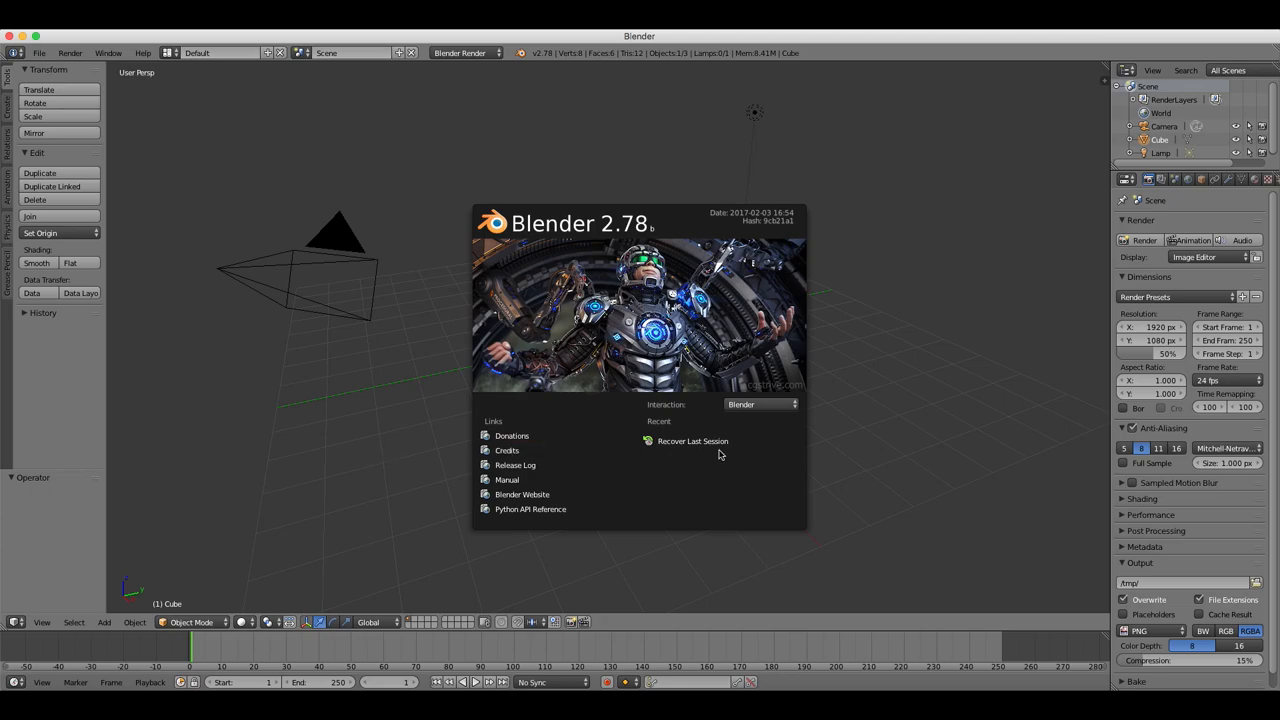
mouse_move(1108, 344)
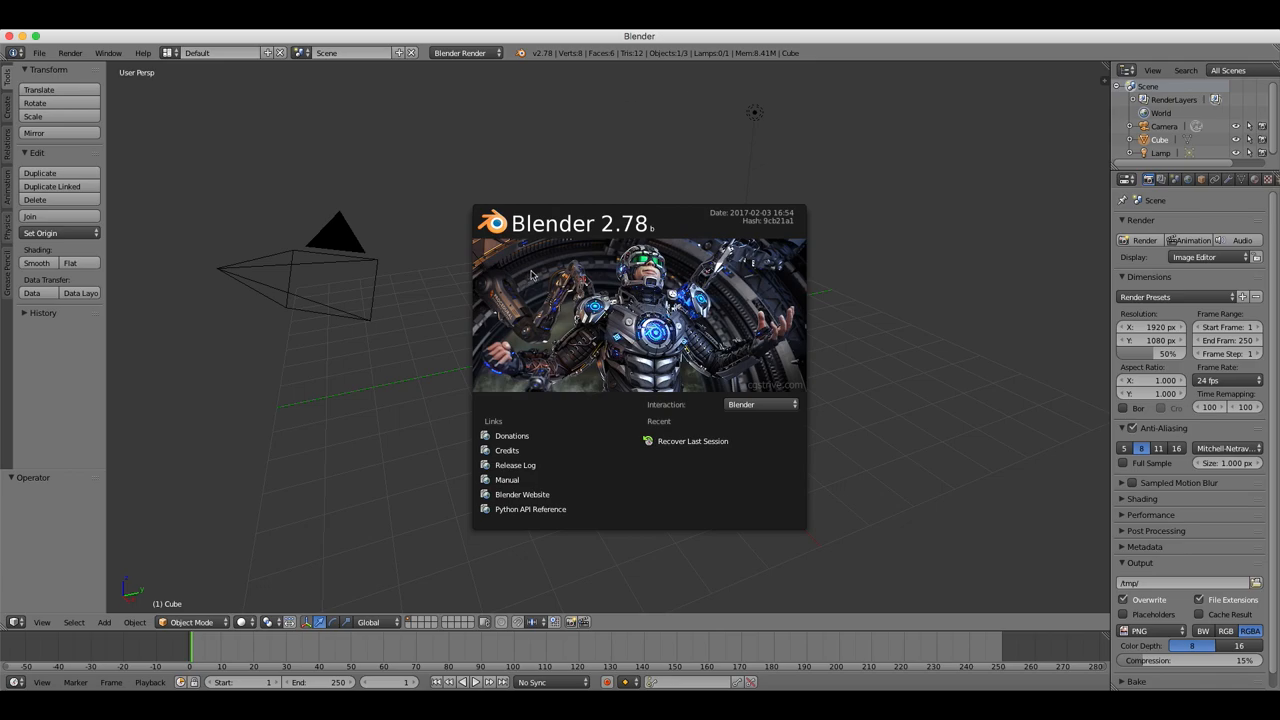
mouse_move(952, 310)
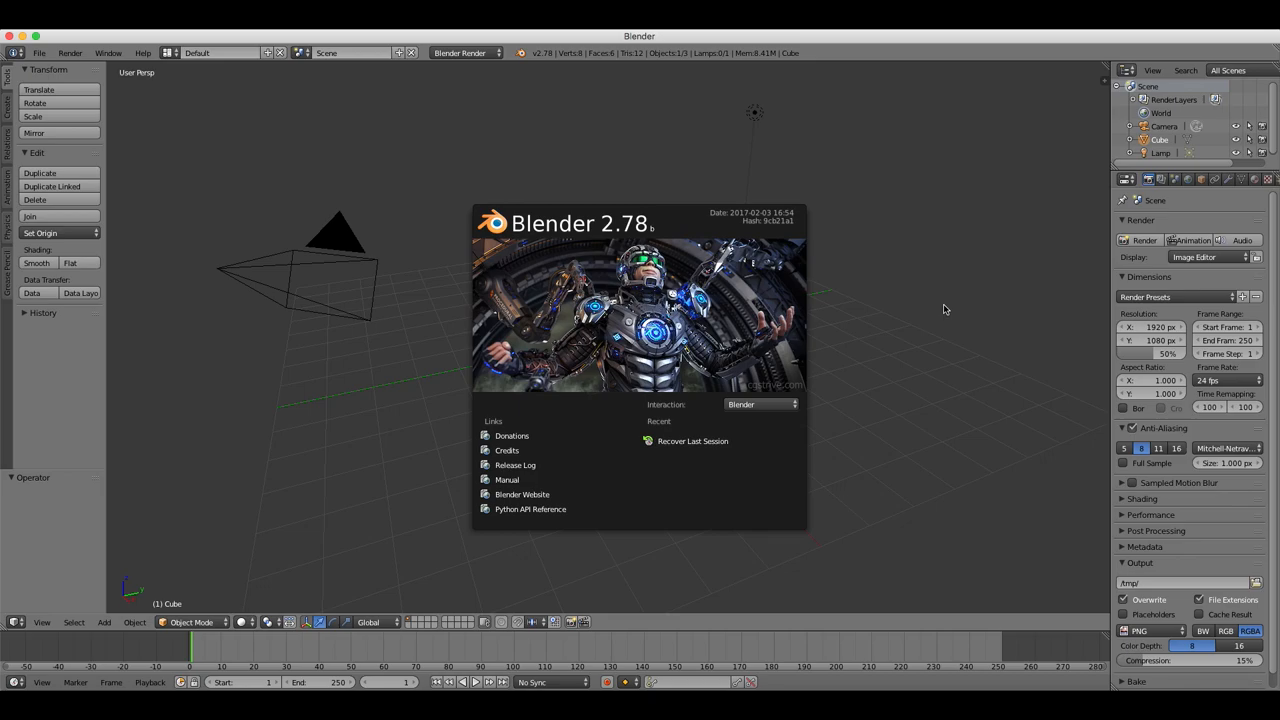
mouse_move(912, 312)
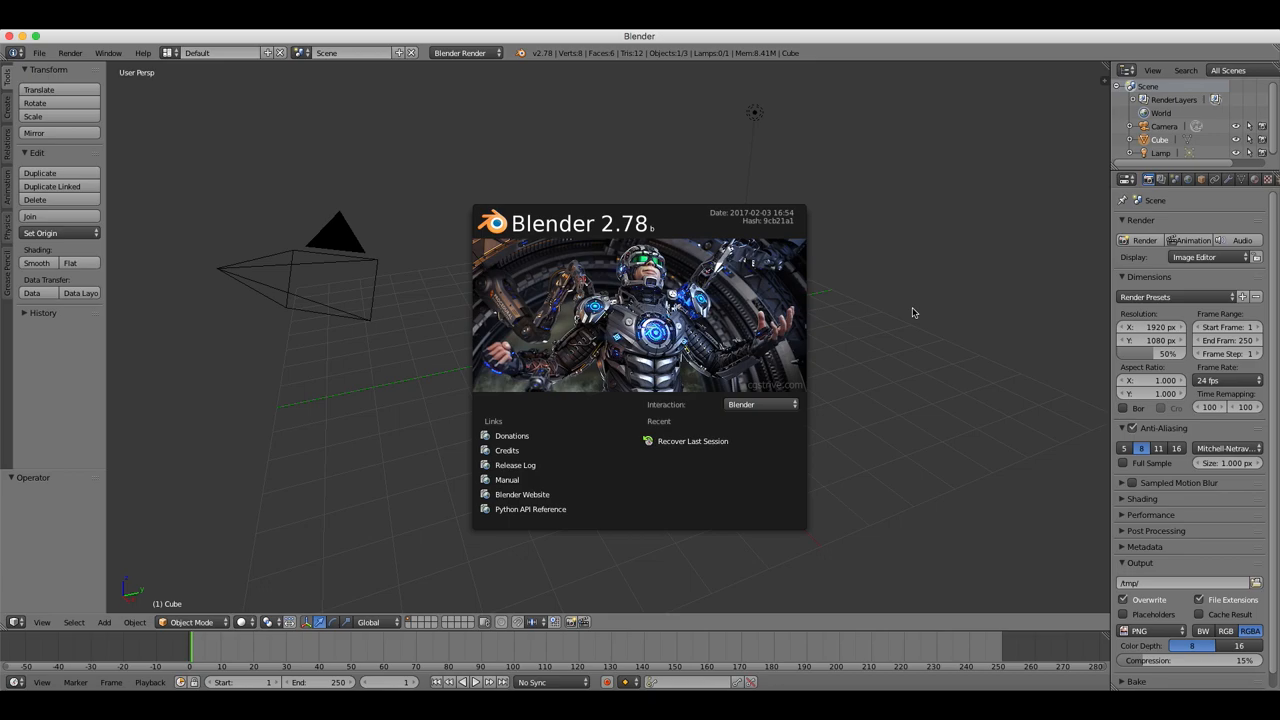
- Dismiss the splash screen and select the camera, cube and lamp in turn in the default scene
click(890, 292)
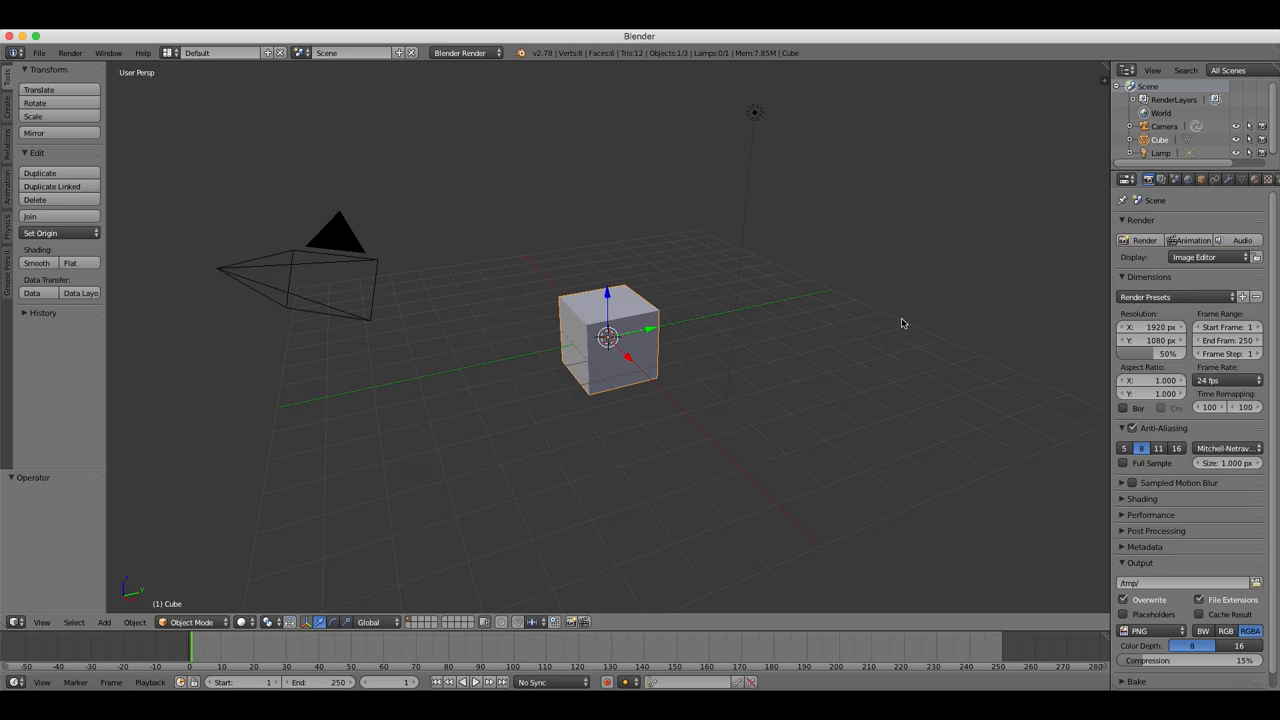
mouse_move(872, 324)
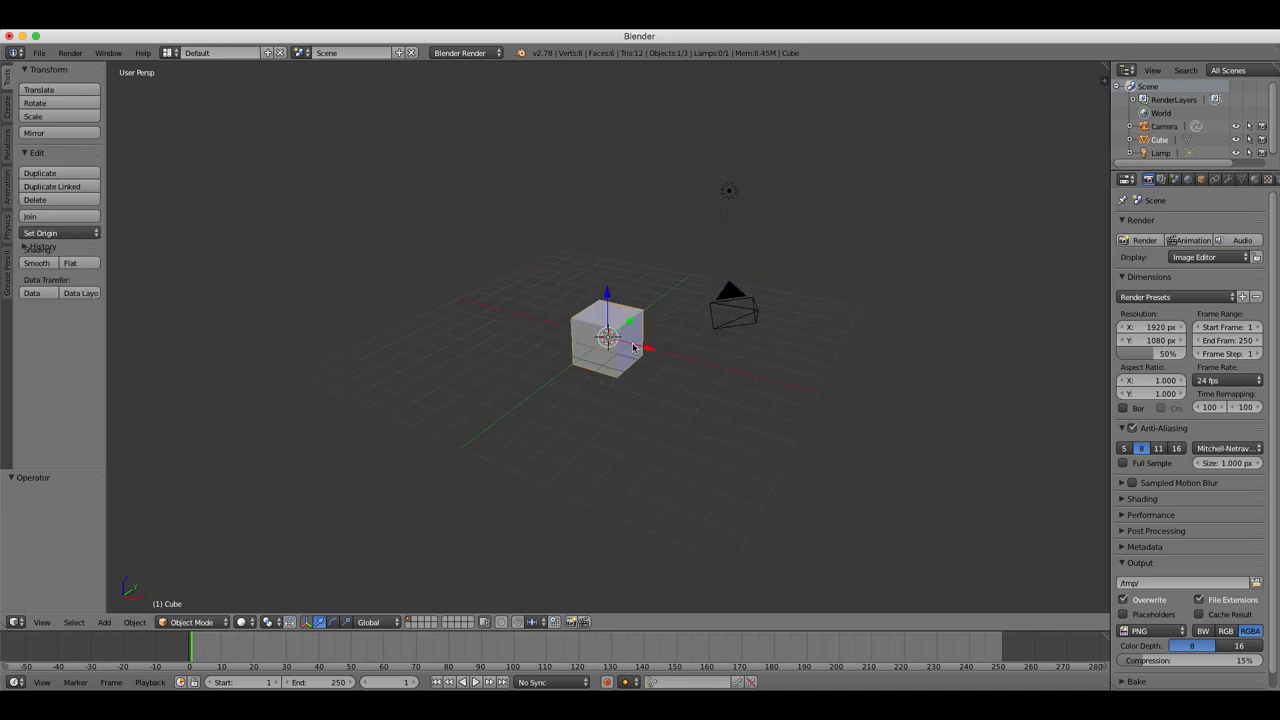
click(732, 304)
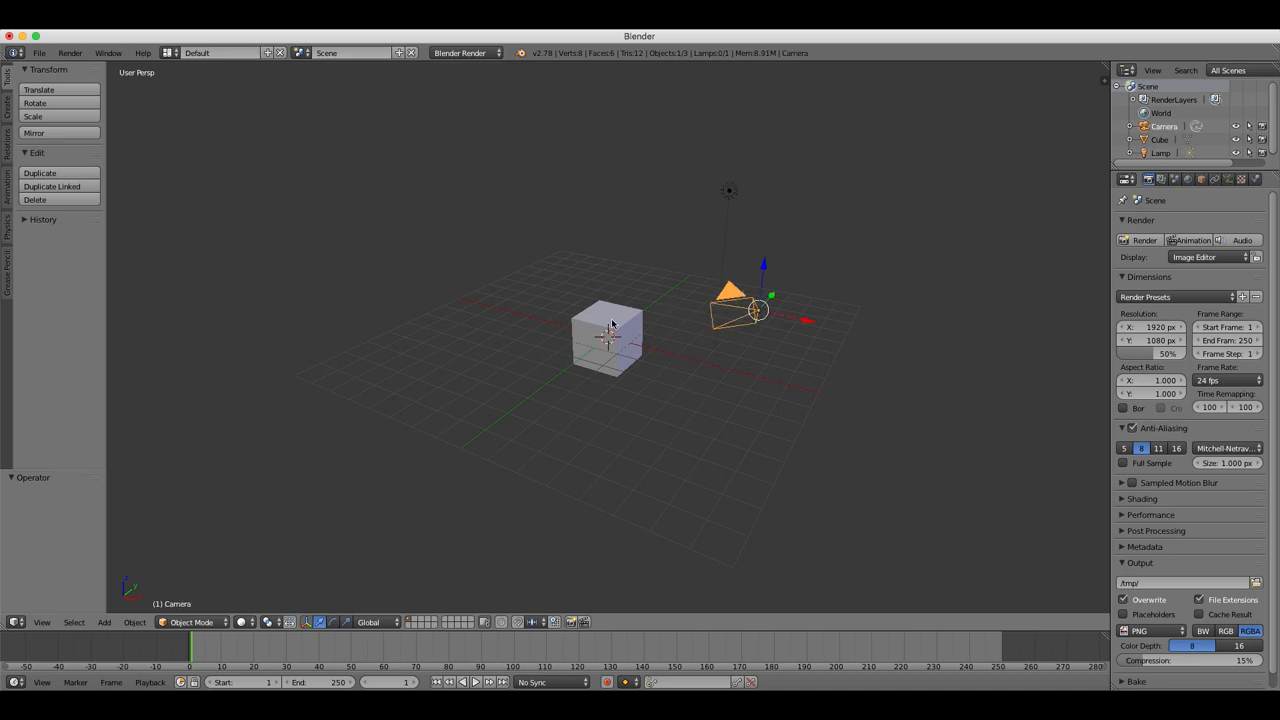
click(610, 340)
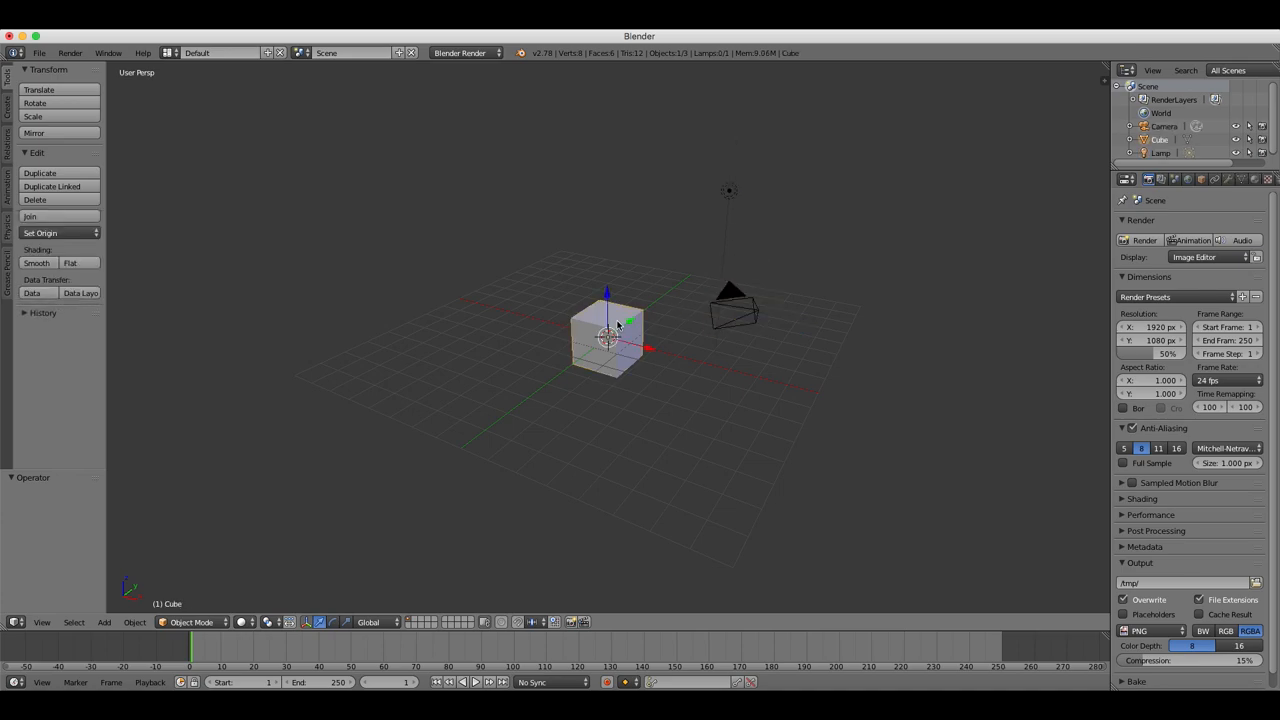
click(730, 304)
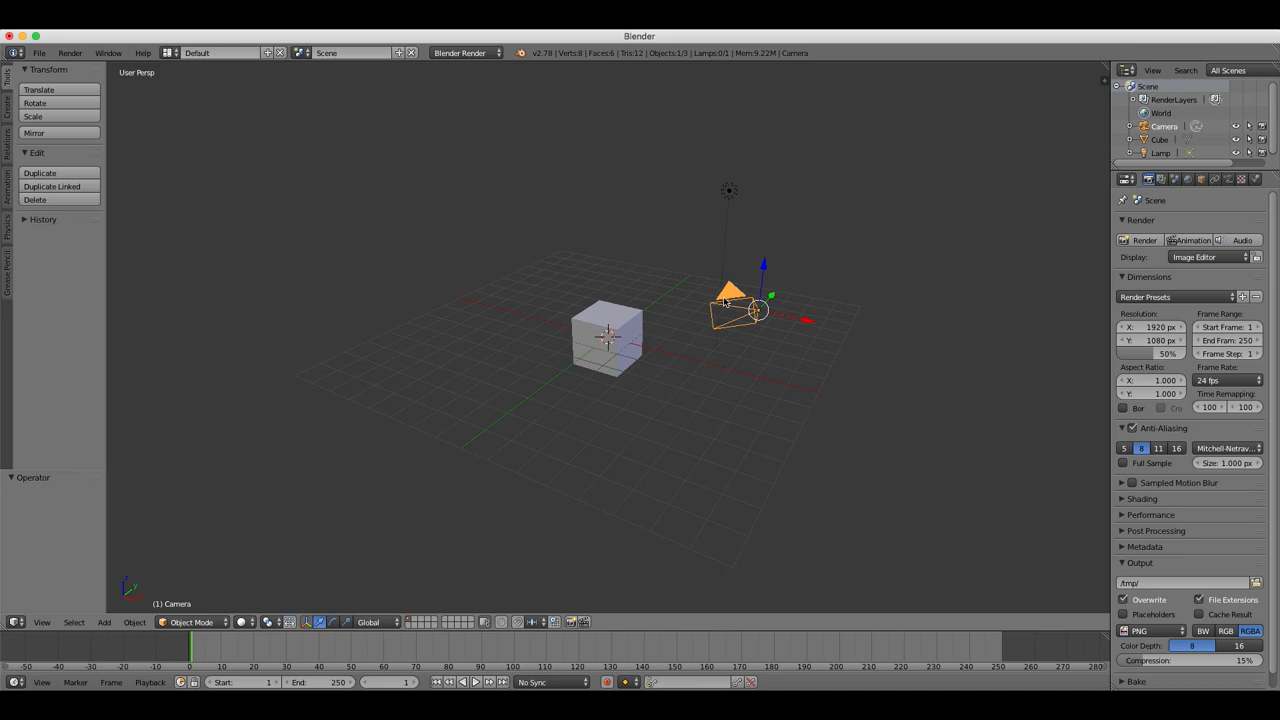
click(728, 190)
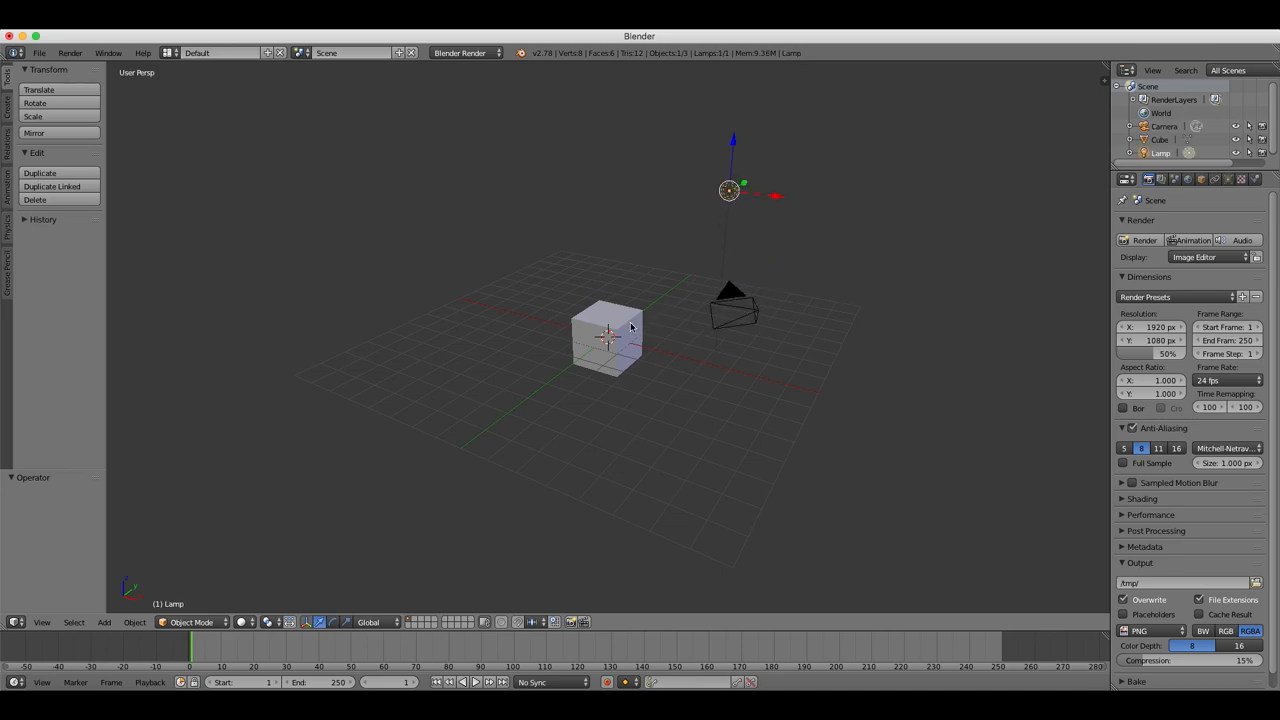
click(608, 340)
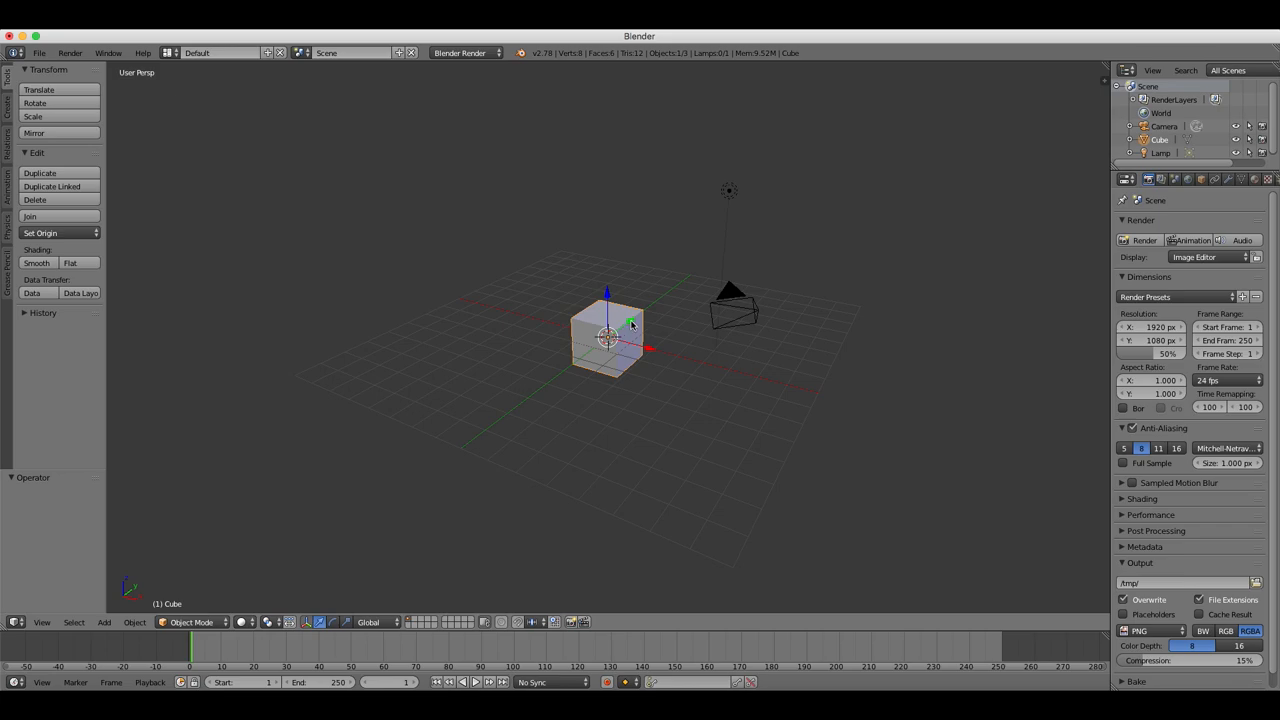
mouse_move(516, 284)
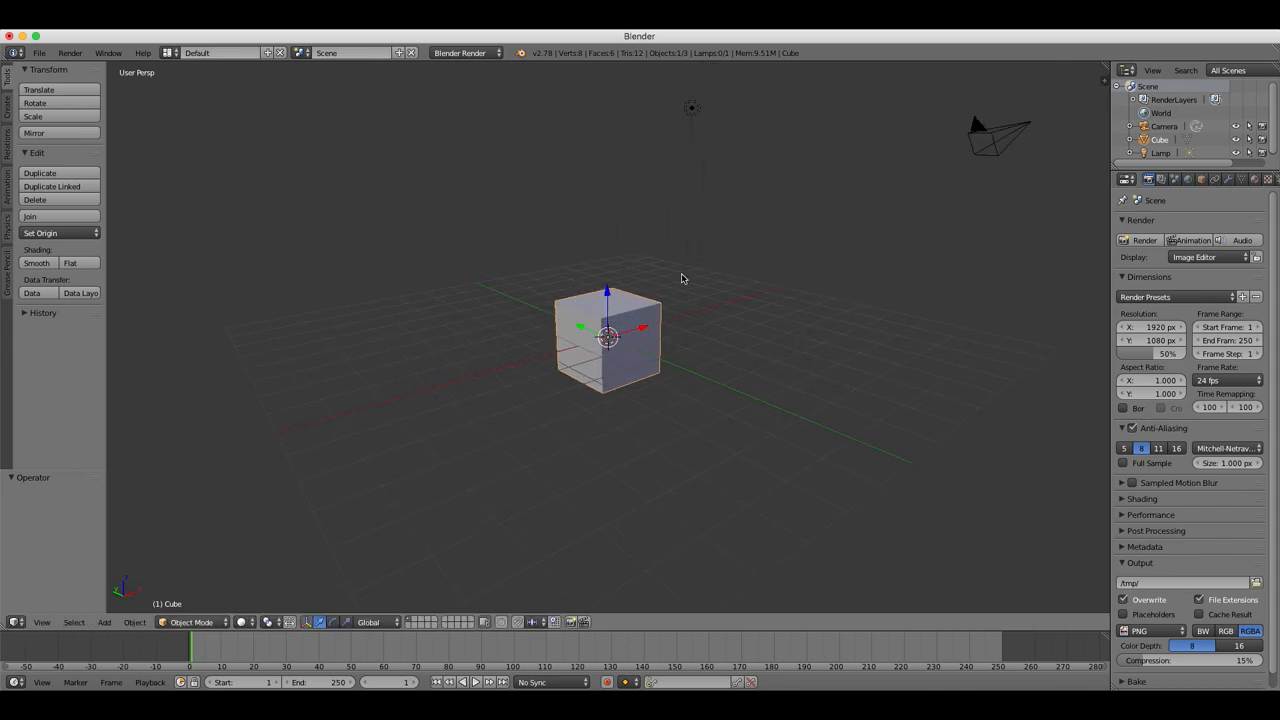
drag(680, 278, 474, 282)
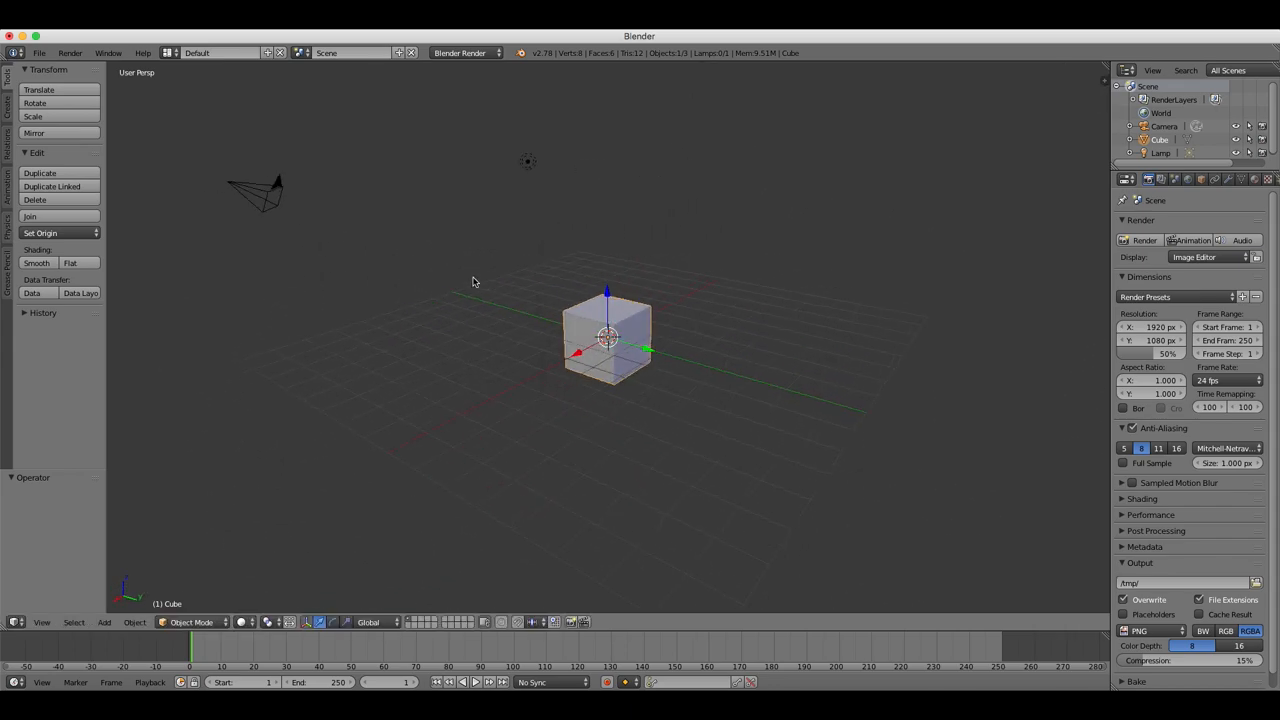
drag(476, 282, 764, 288)
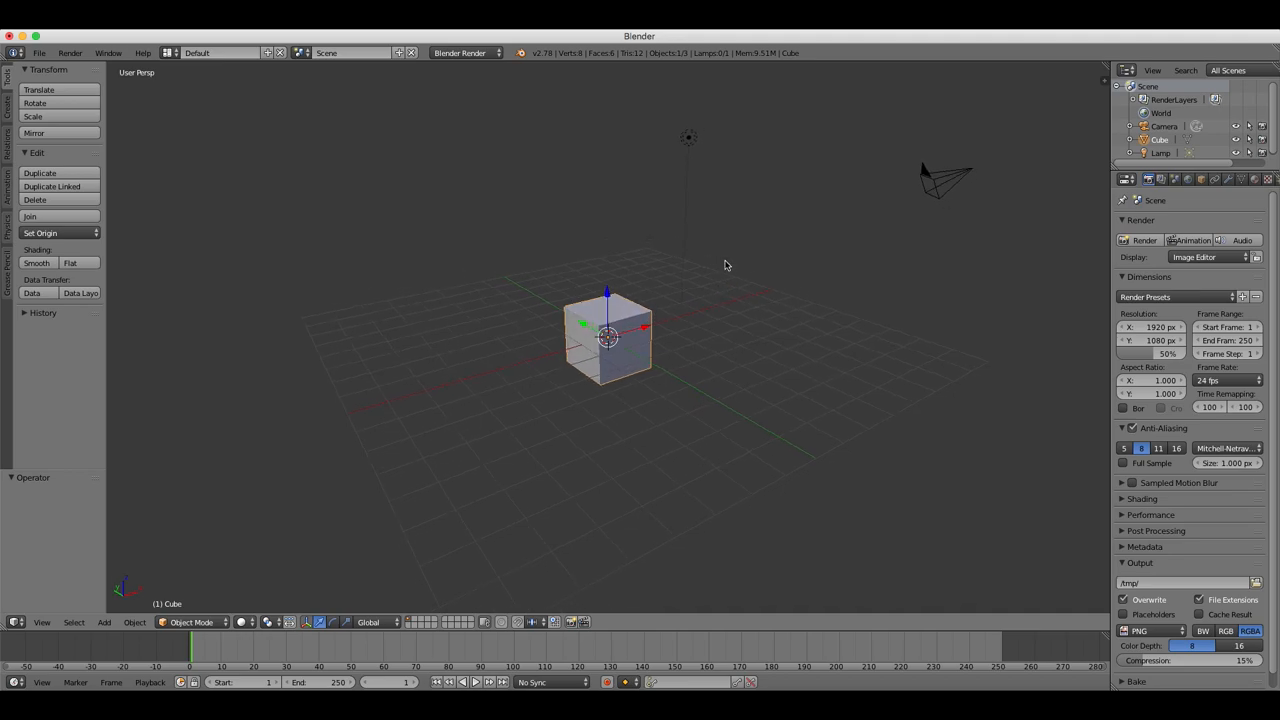
mouse_move(716, 280)
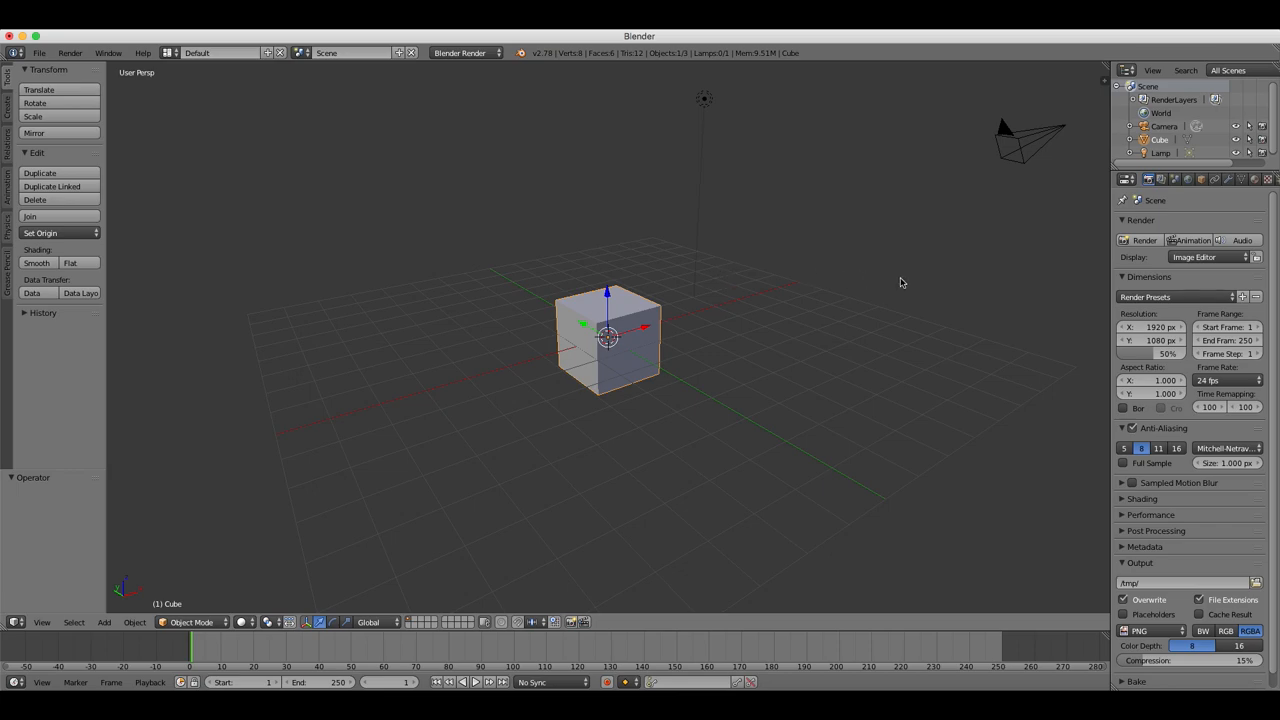
drag(900, 282, 770, 296)
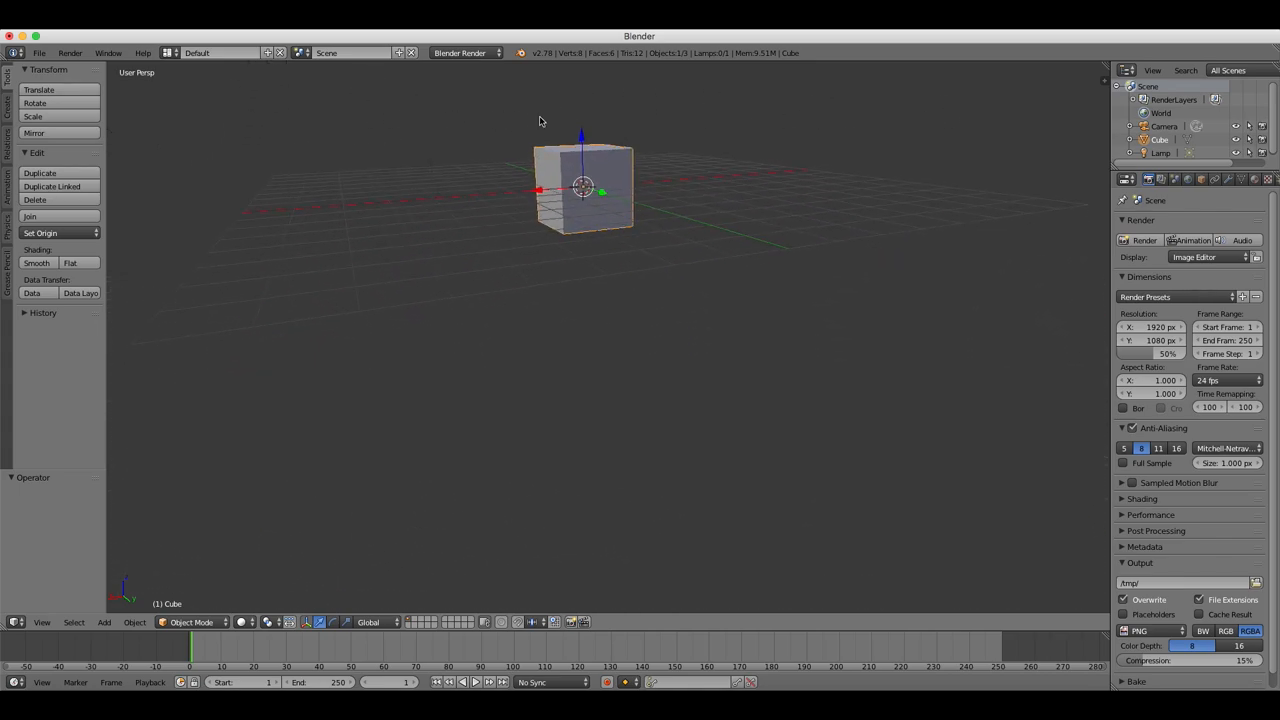
scroll(up, 3)
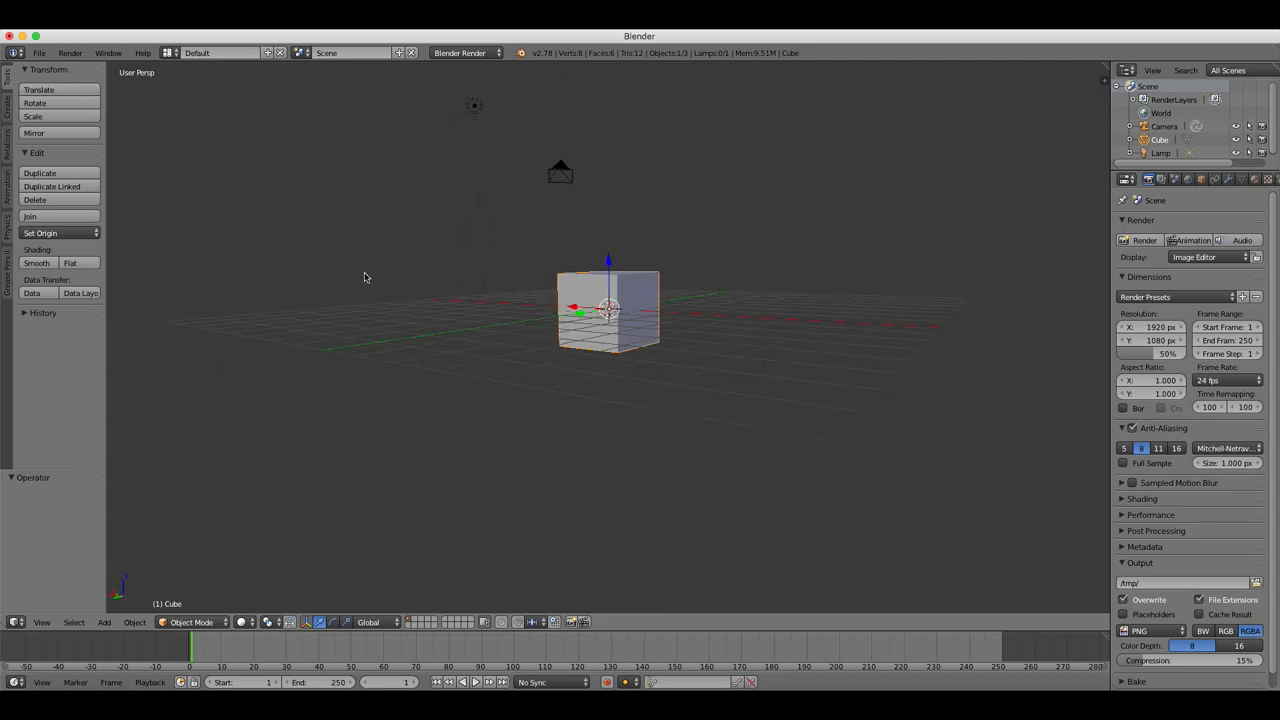
drag(364, 276, 418, 330)
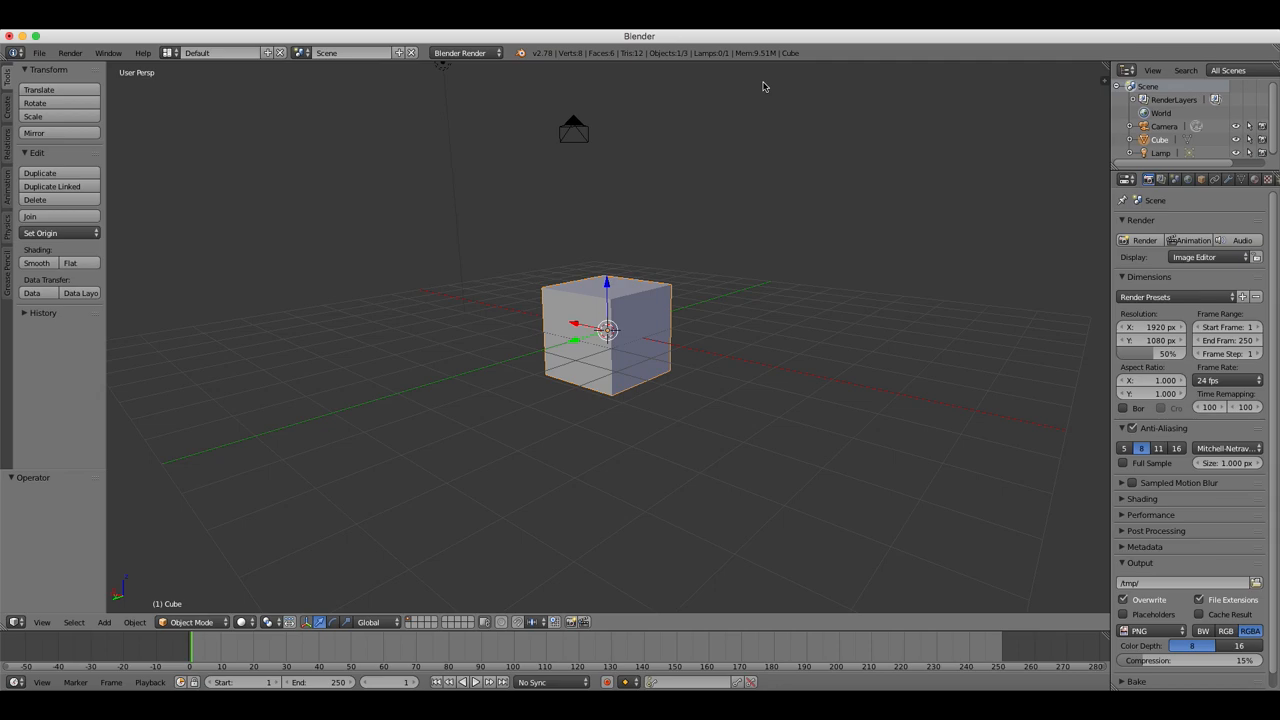
mouse_move(806, 292)
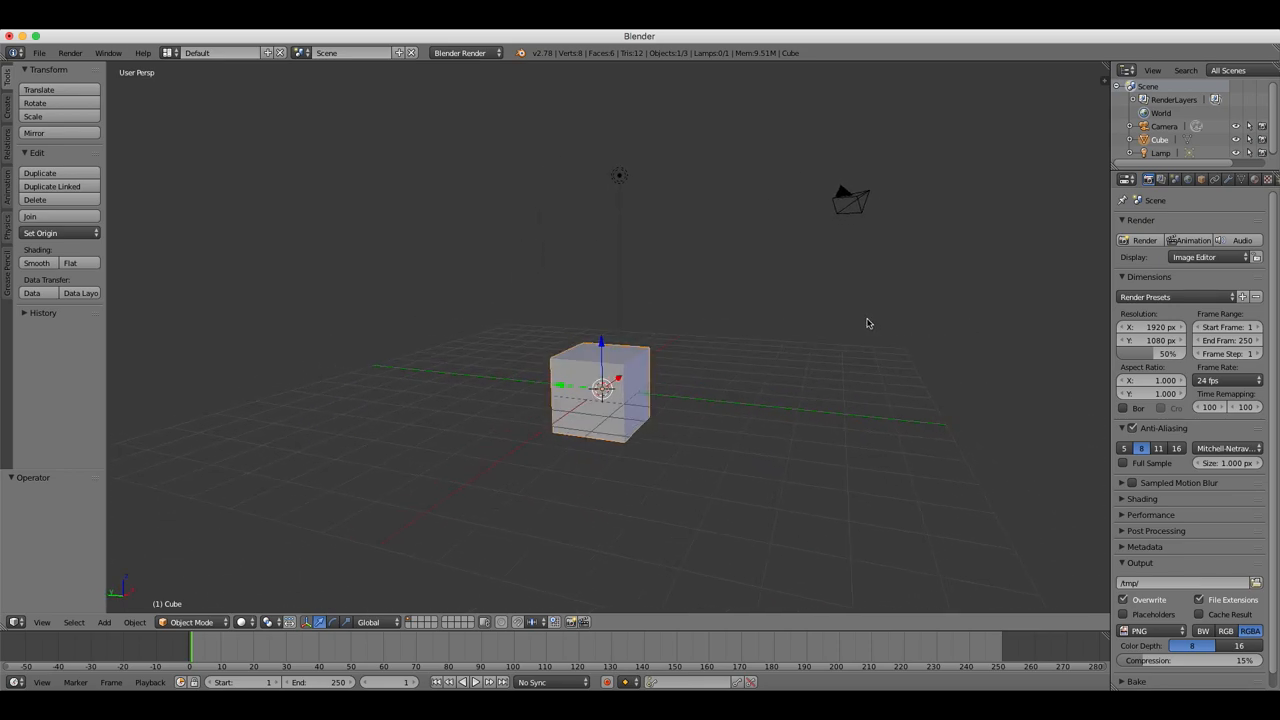
mouse_move(872, 324)
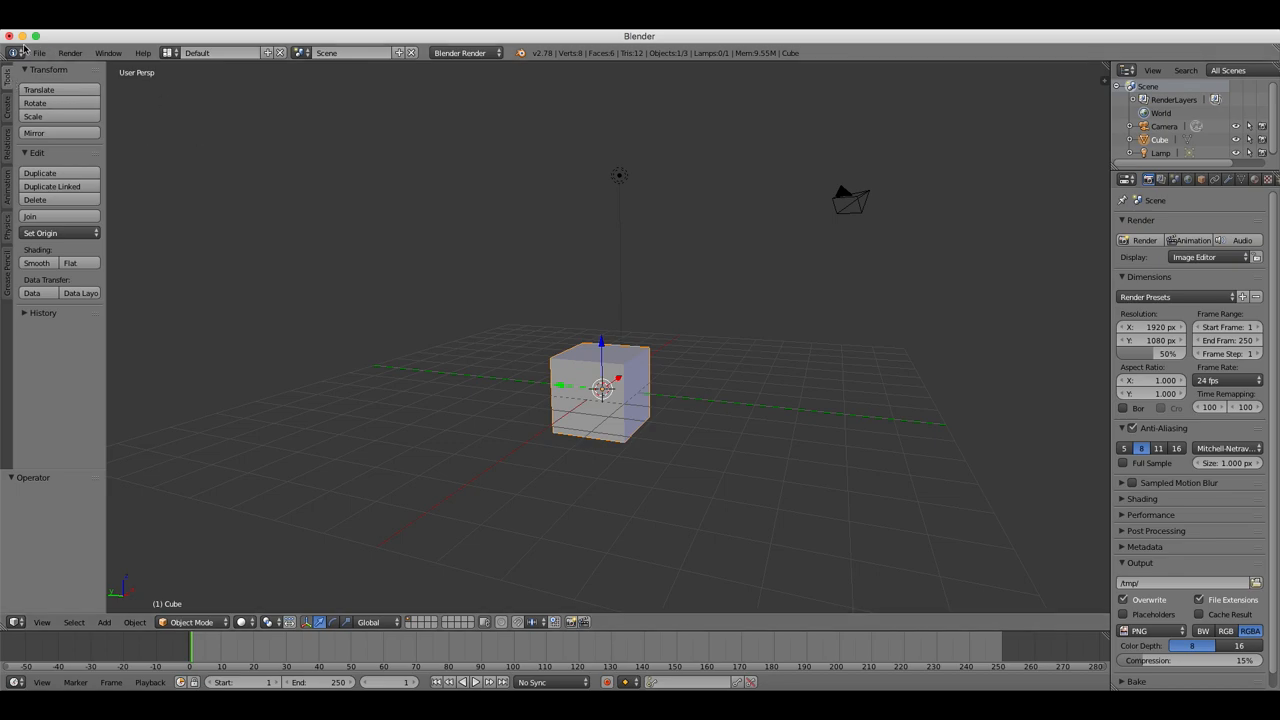
- Enable numpad emulation in the Input section of User Preferences, then close the preferences
click(44, 52)
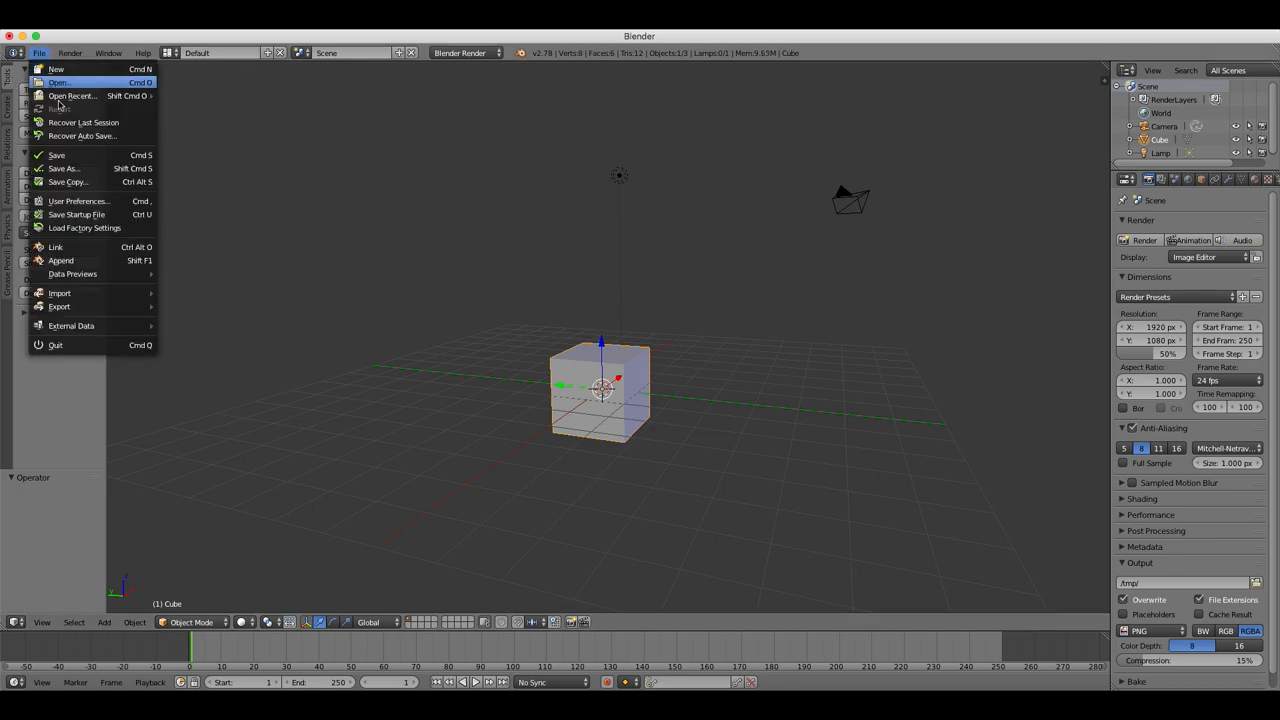
click(78, 200)
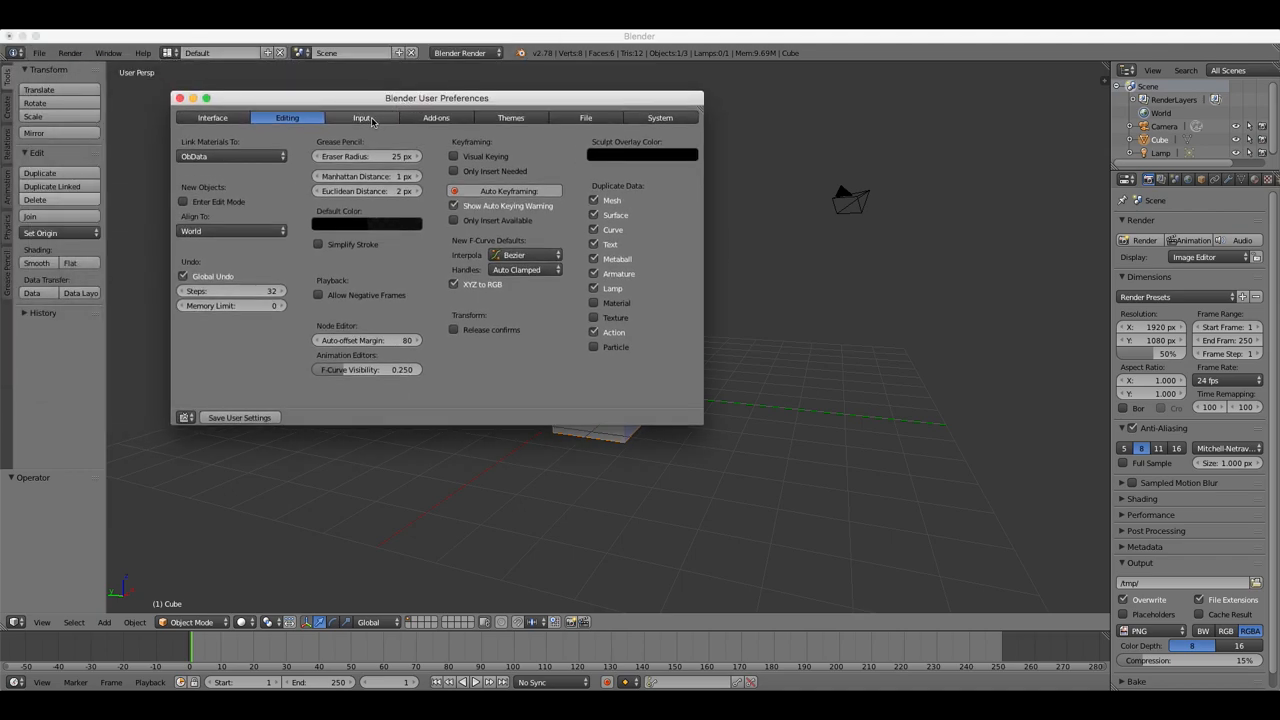
click(356, 116)
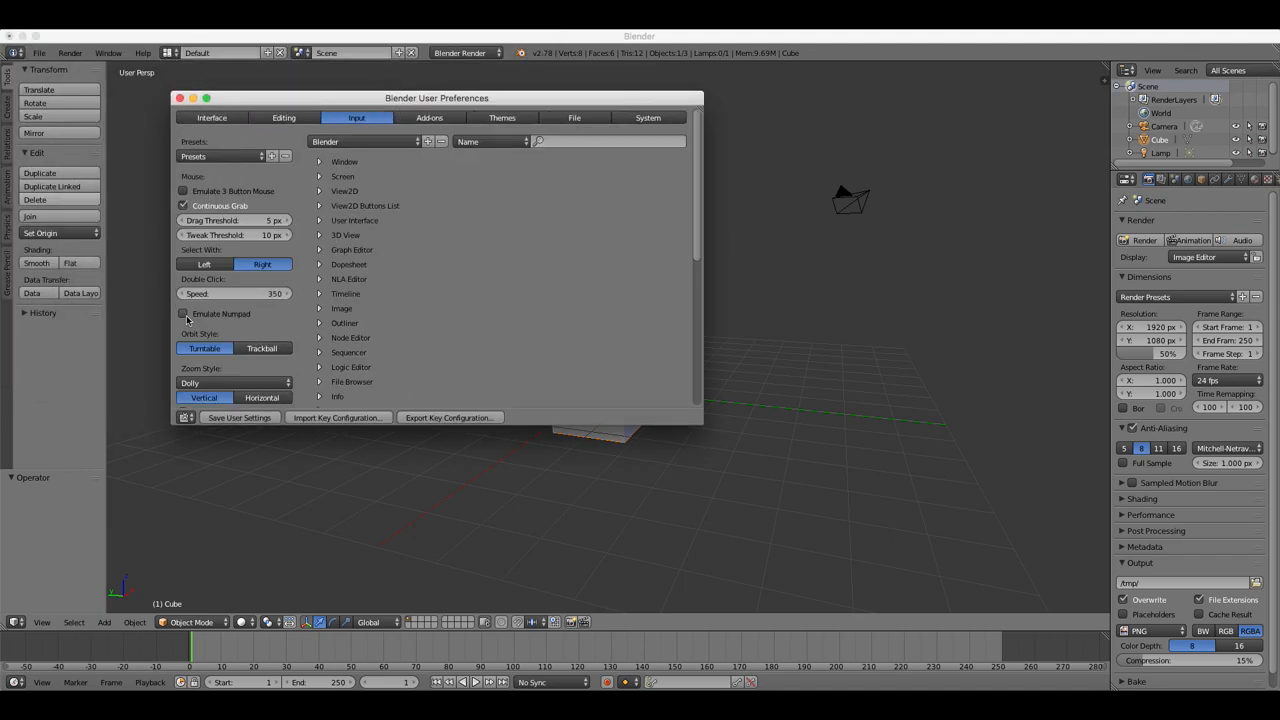
click(184, 312)
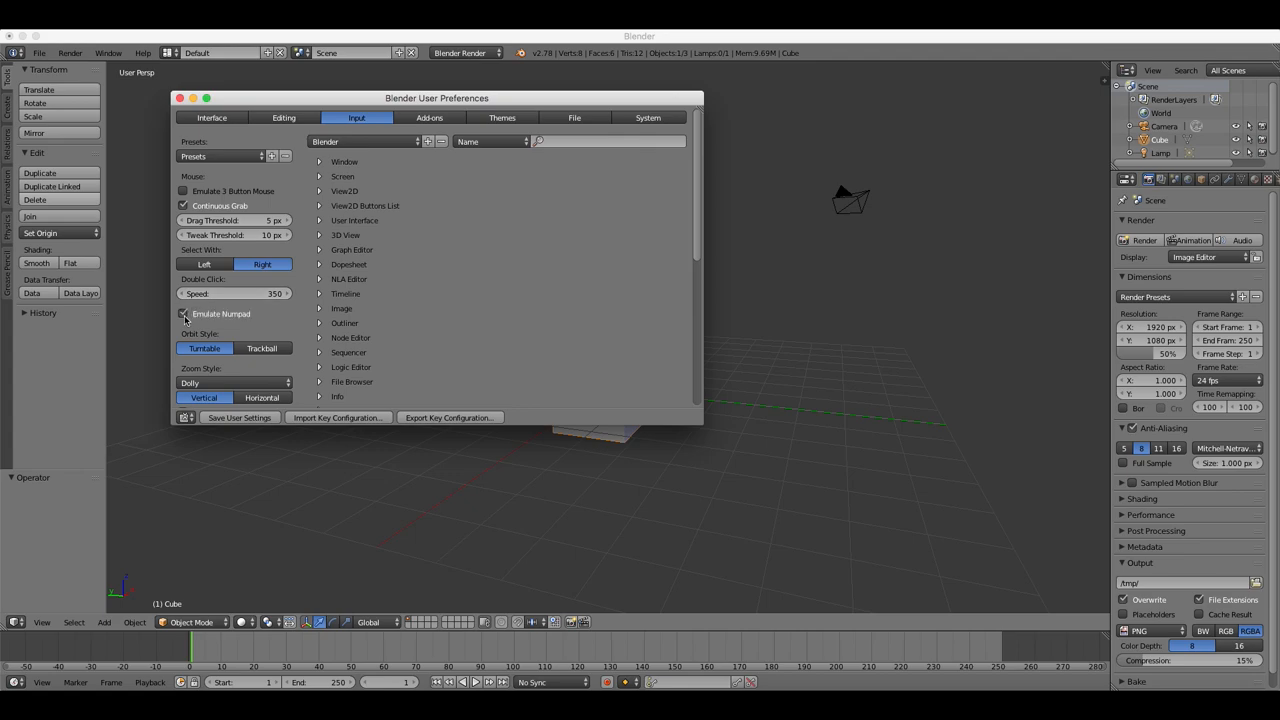
click(184, 312)
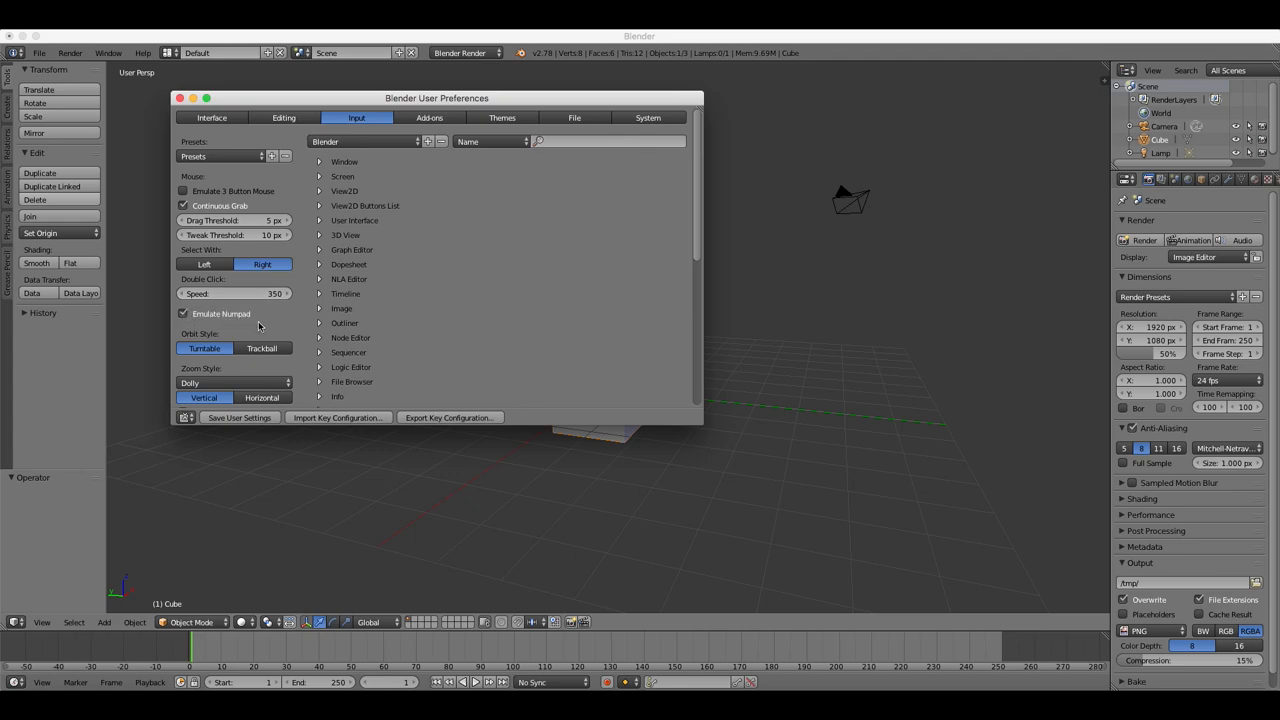
mouse_move(180, 100)
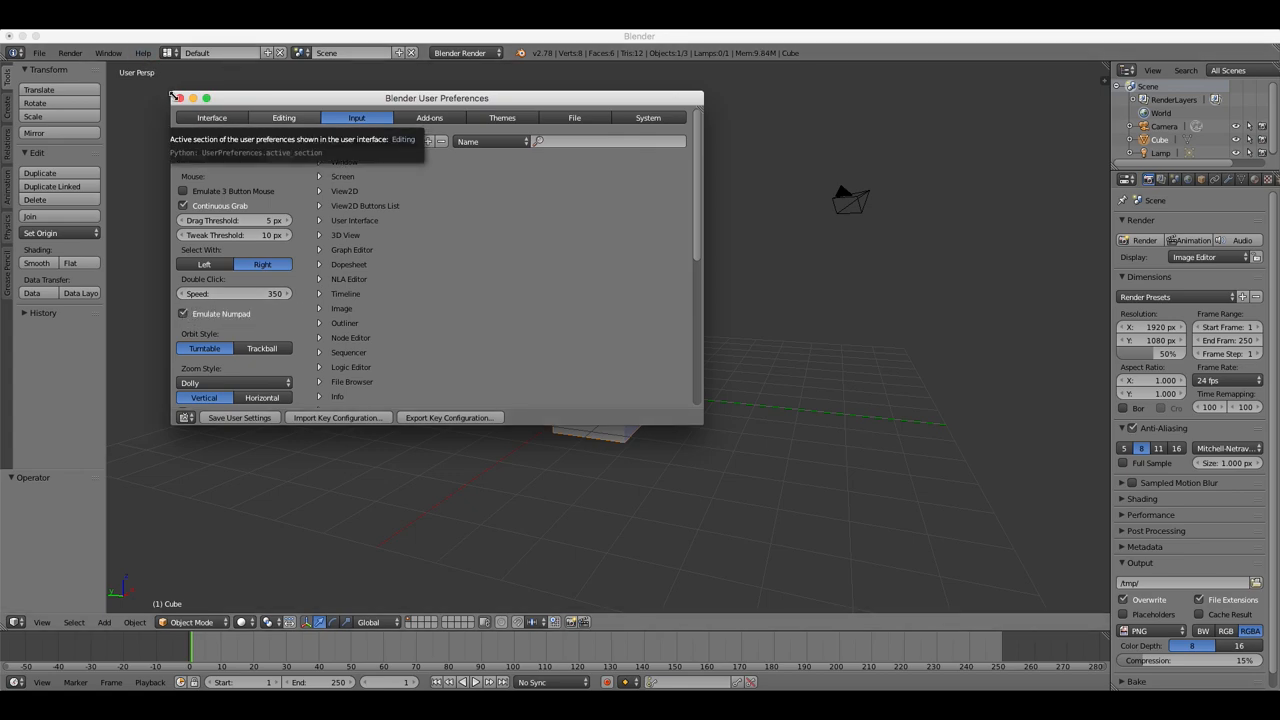
click(176, 96)
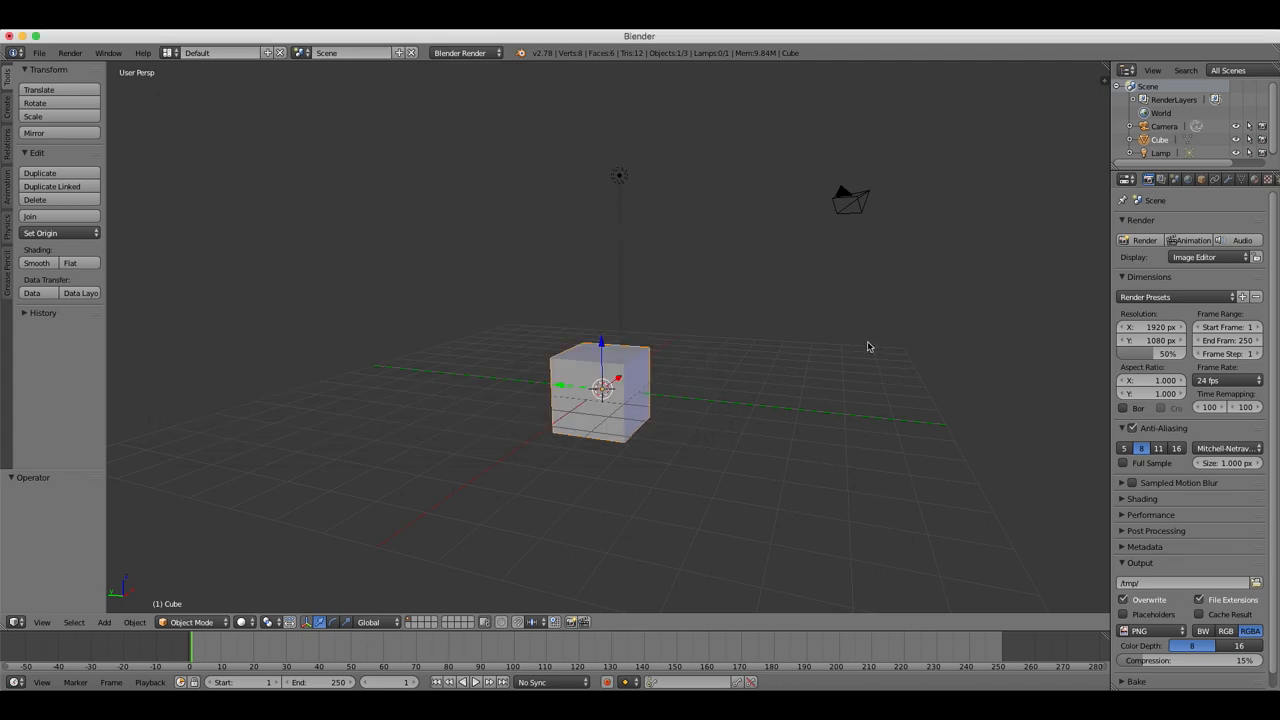
mouse_move(780, 340)
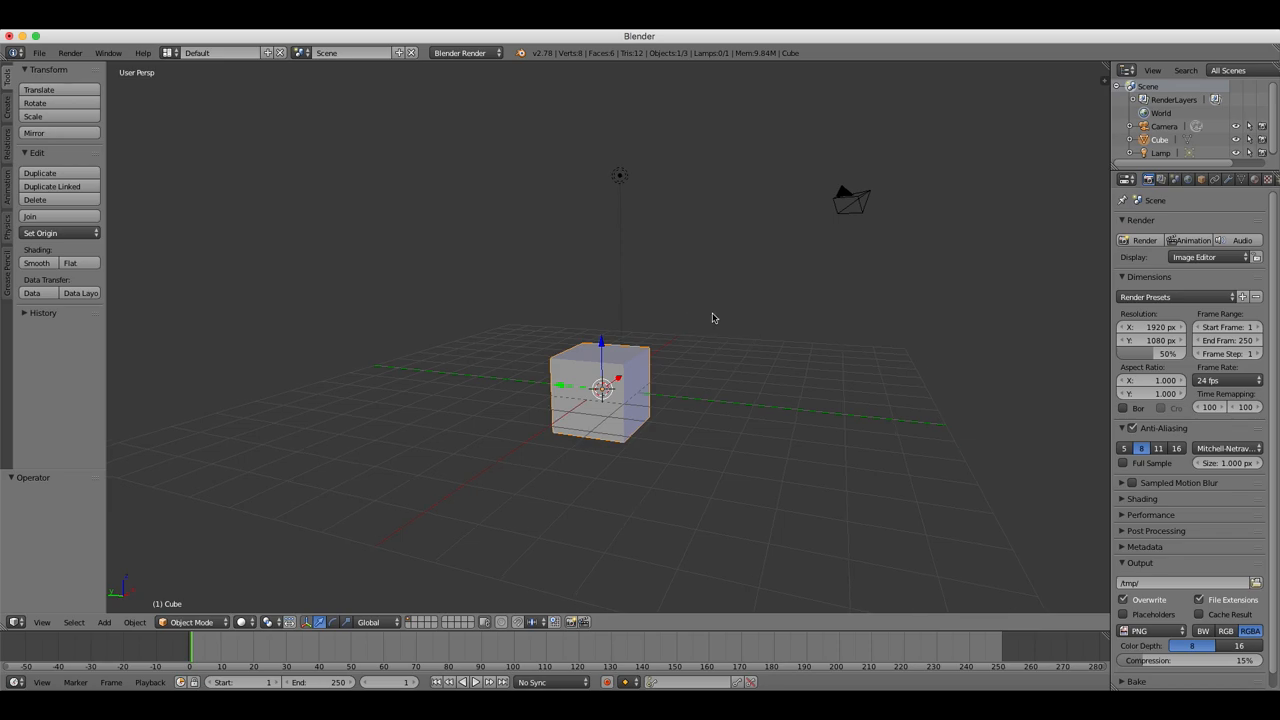
- Switch to Front Ortho view with the numpad and zoom in close on the default cube
key(KP_1)
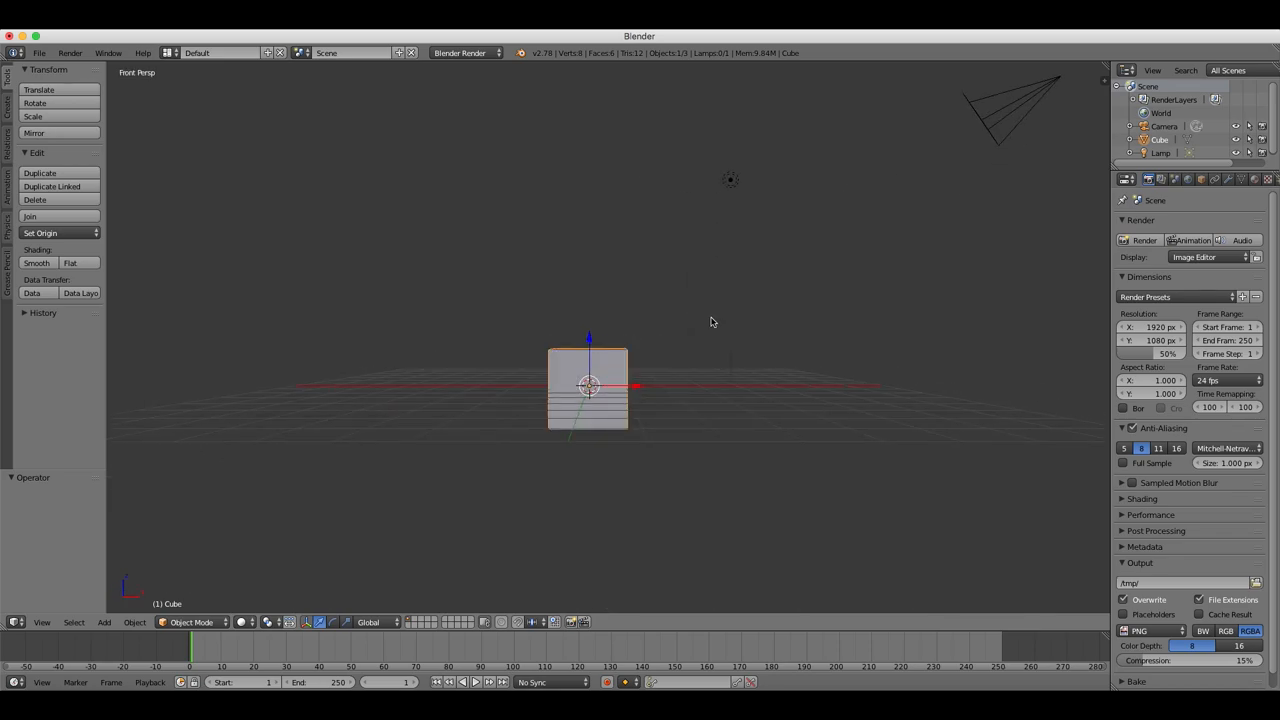
mouse_move(640, 322)
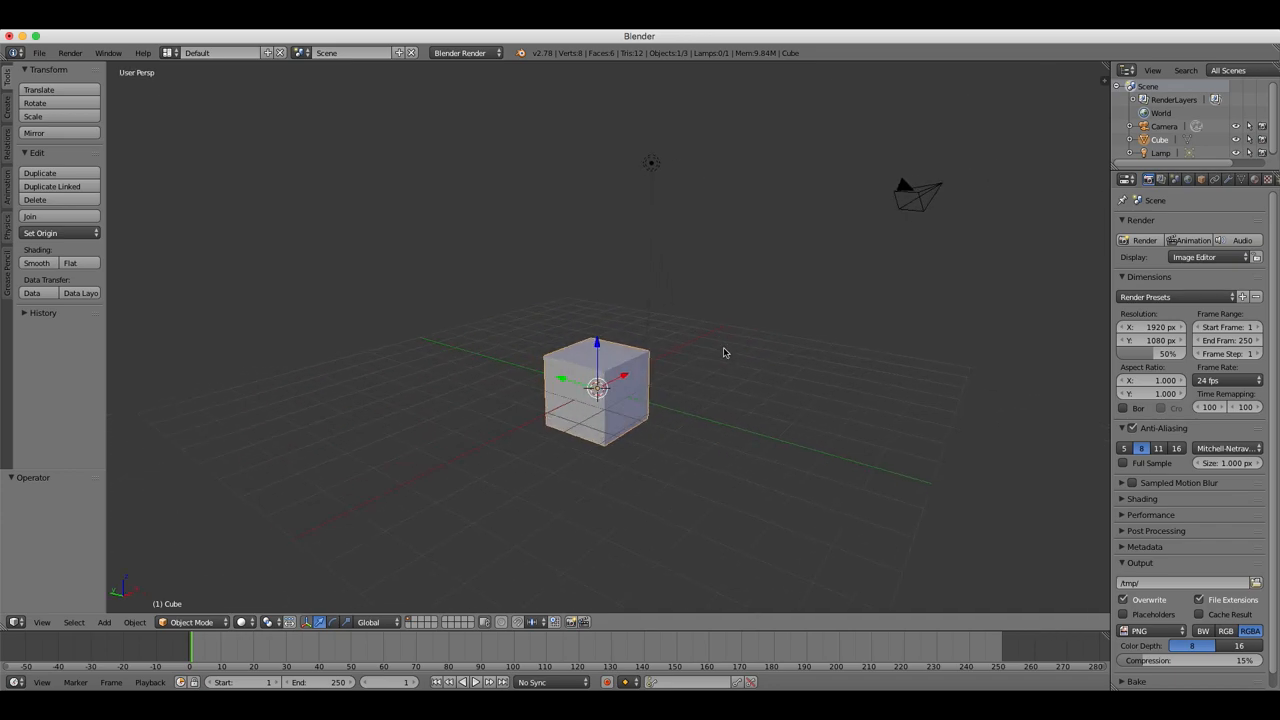
key(KP_1)
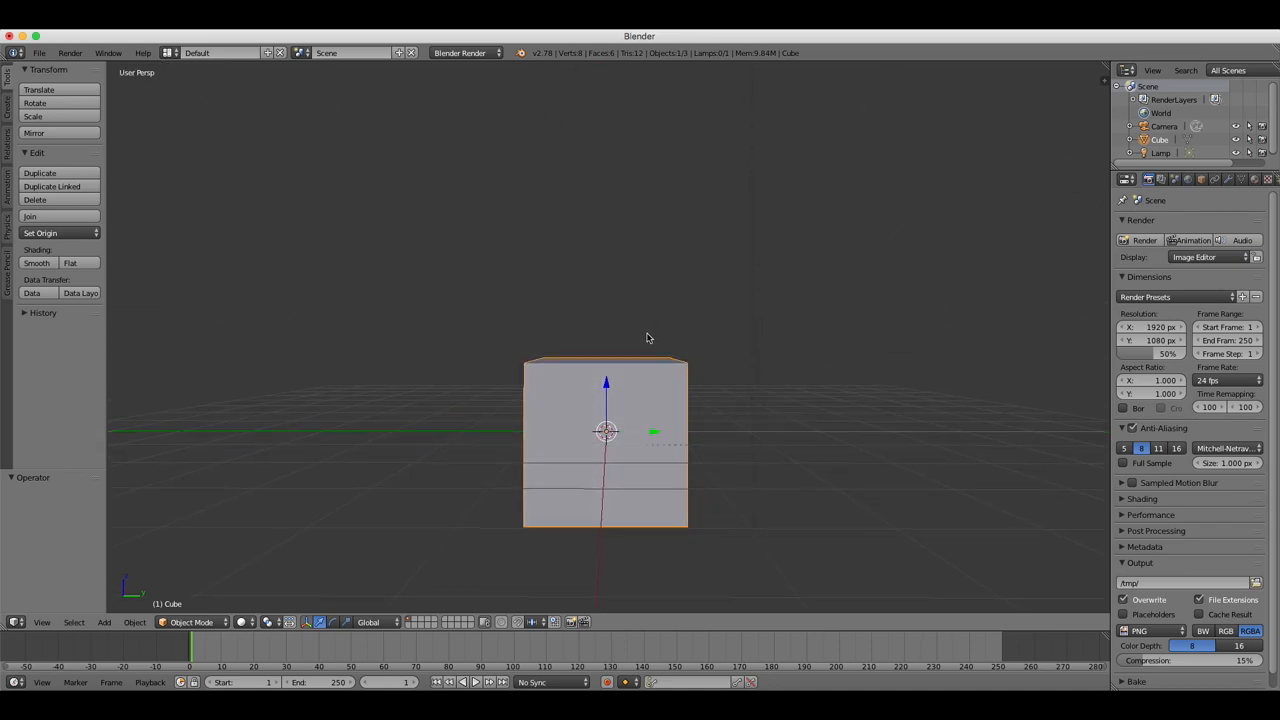
key(KP_1)
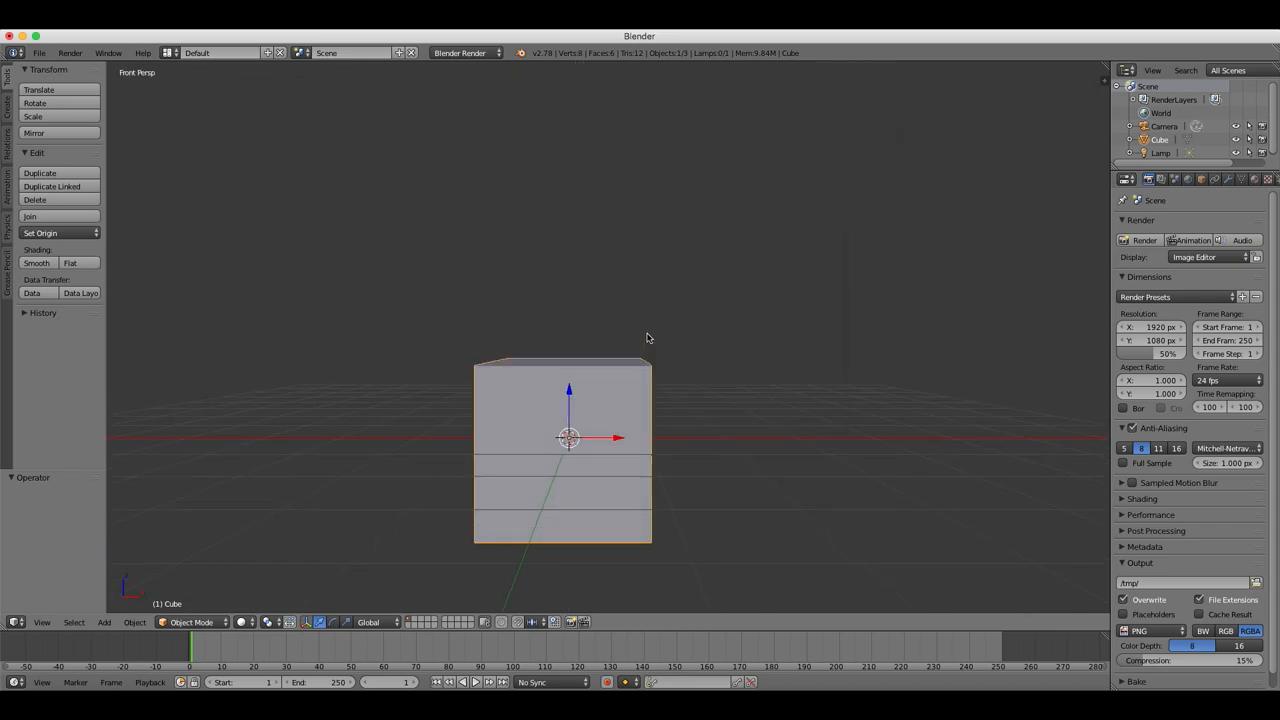
key(KP_5)
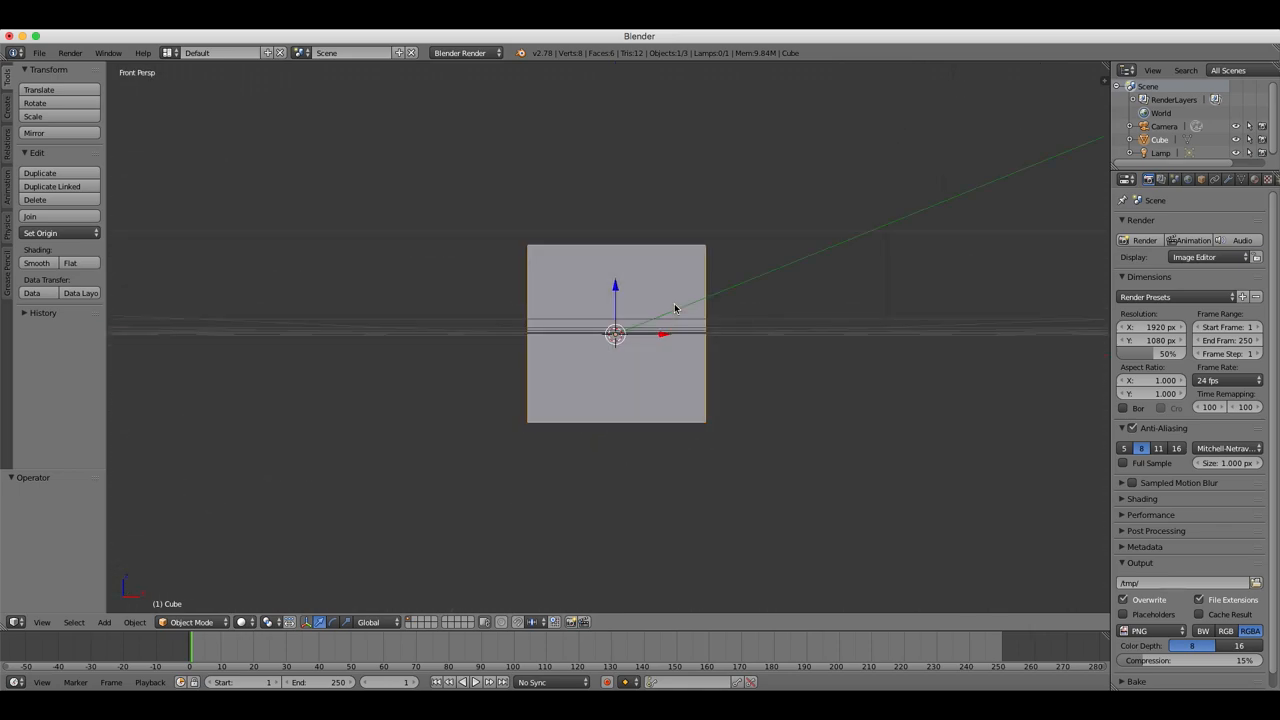
key(KP_5)
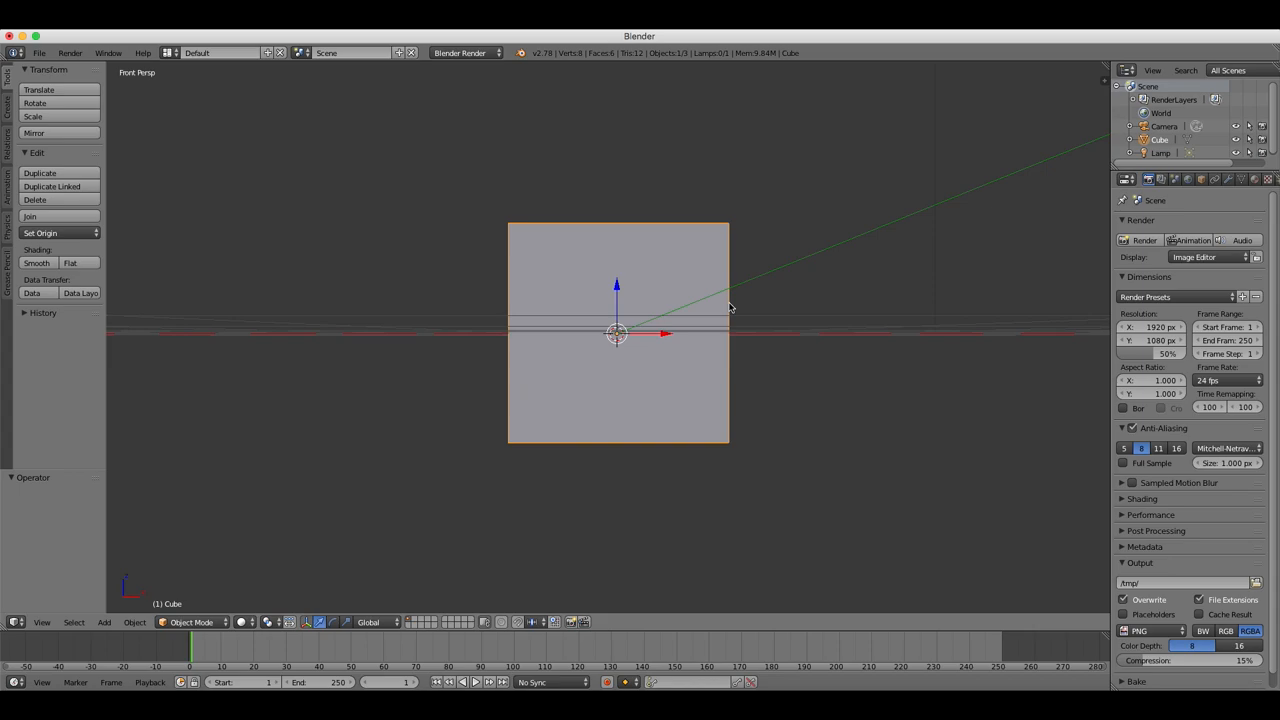
drag(620, 330, 660, 320)
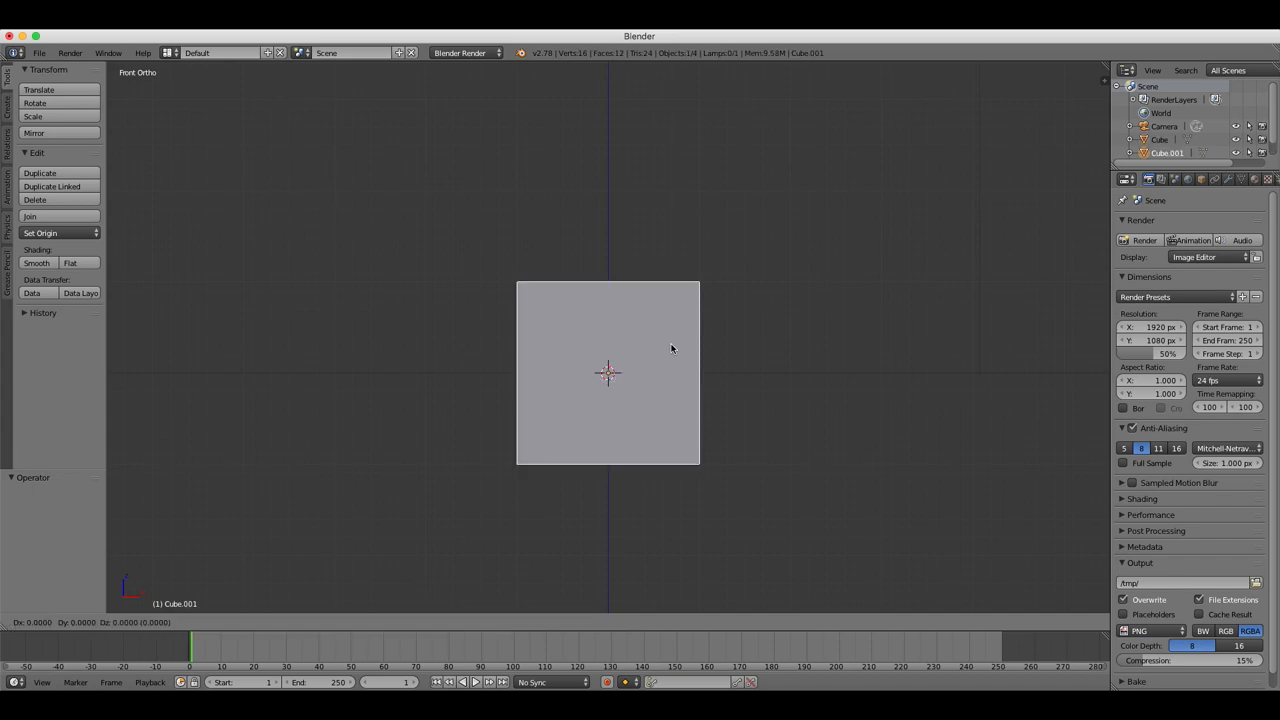
- Slide the duplicated cube about three units right along X and confirm its position
drag(608, 374, 868, 374)
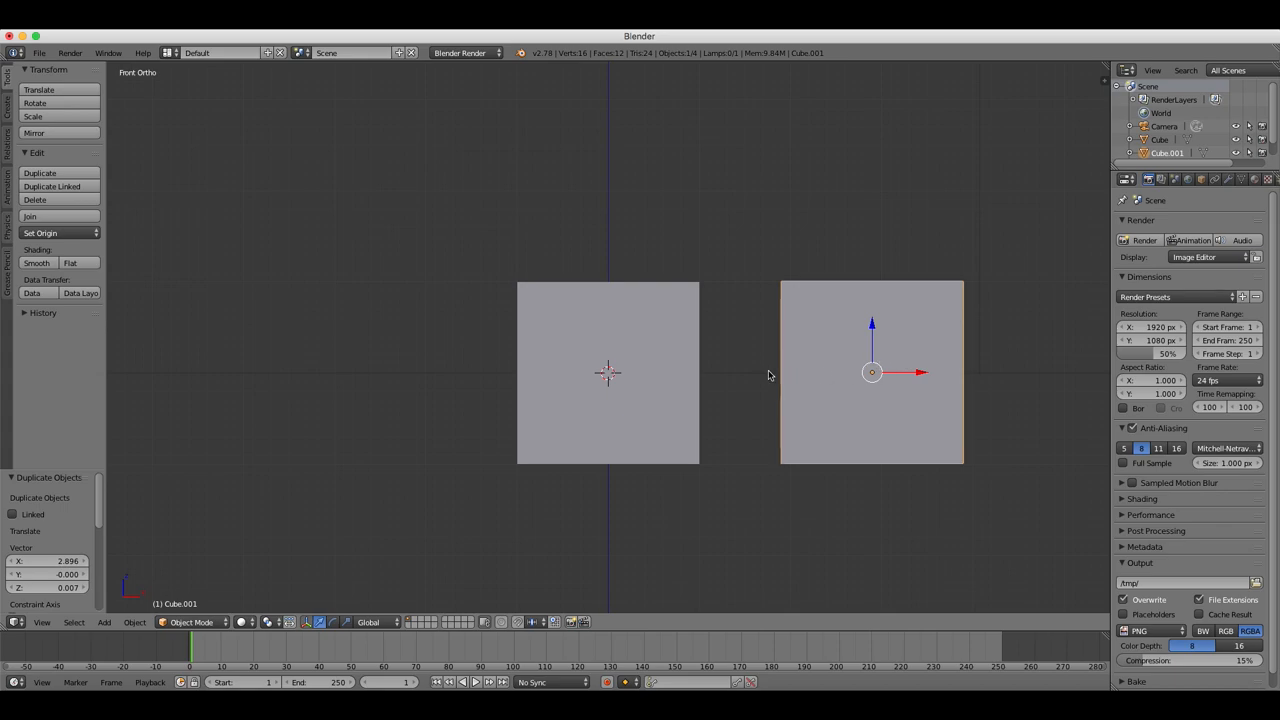
click(440, 374)
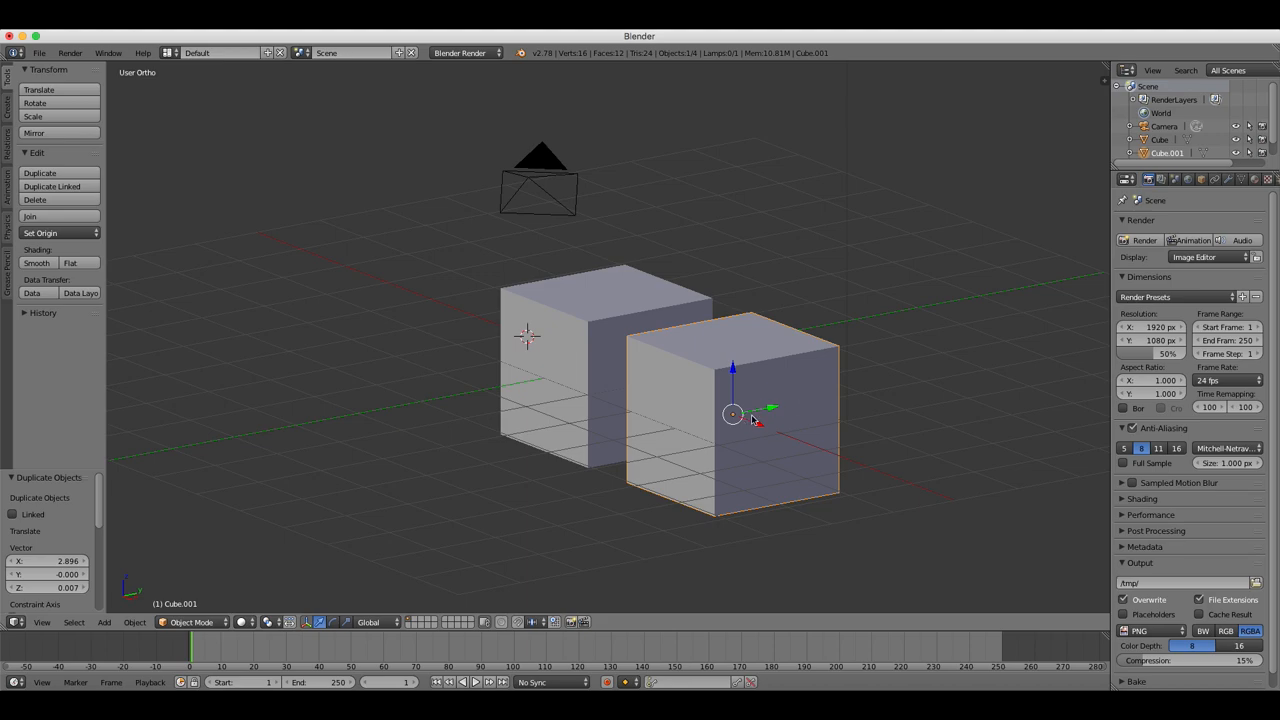
- Drag Cube.001 with the translate gizmo up, sideways and back down until it sits beside the original
drag(732, 412, 732, 300)
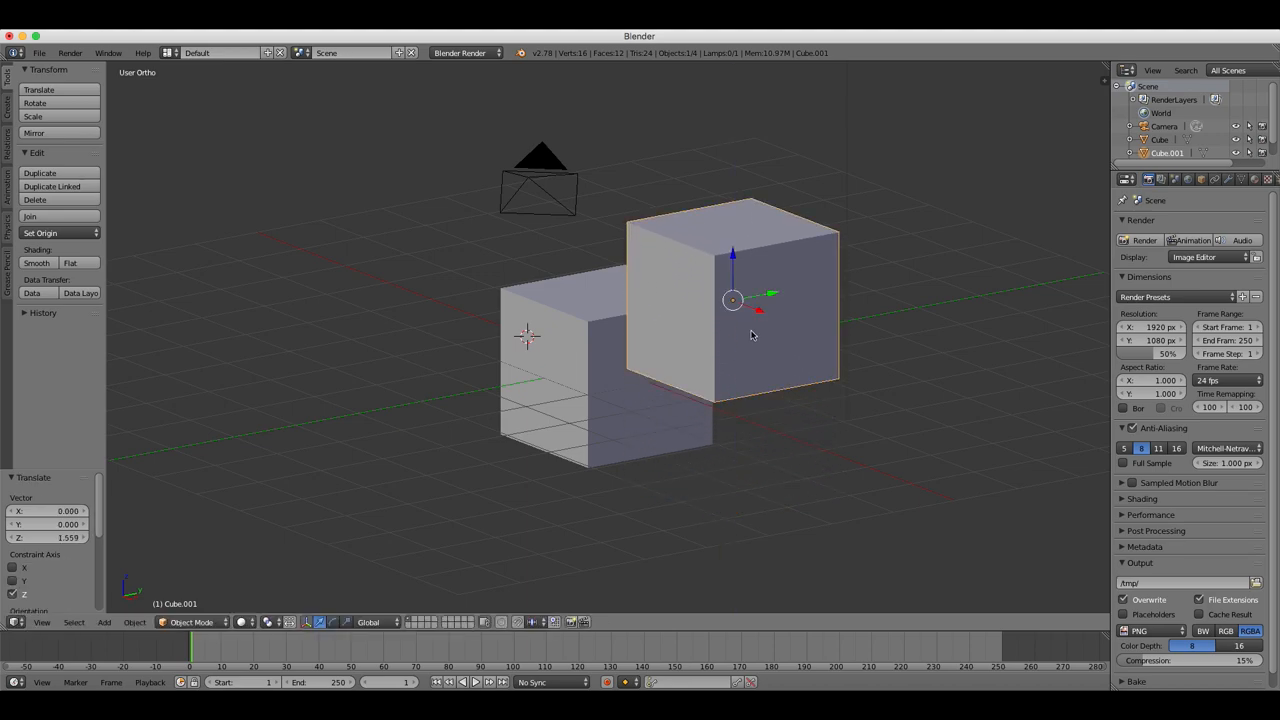
drag(732, 300, 822, 284)
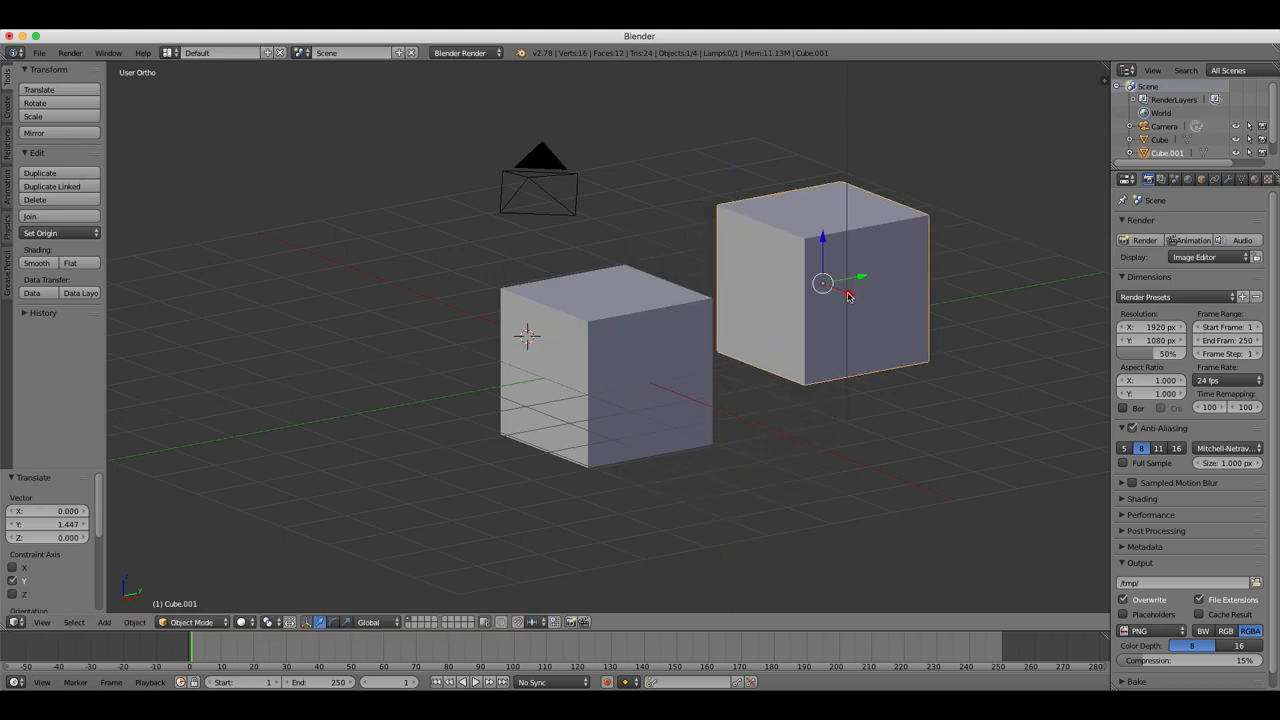
drag(848, 296, 820, 332)
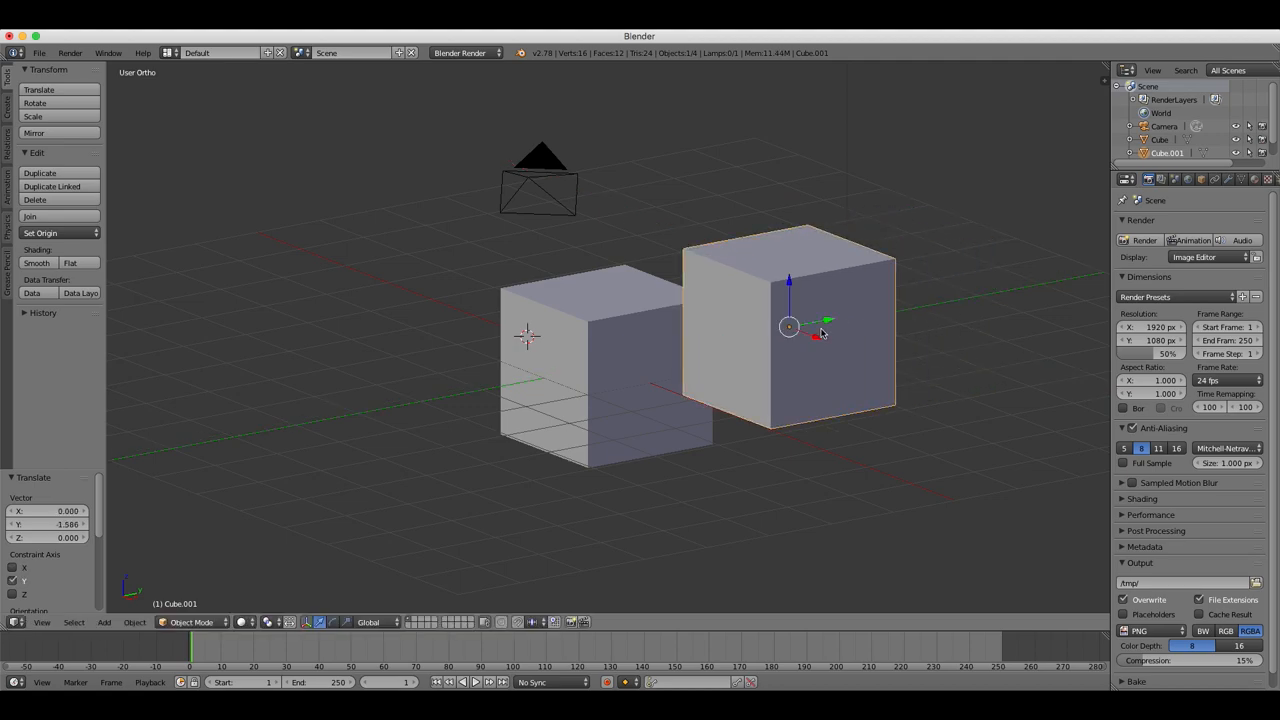
drag(790, 324, 790, 408)
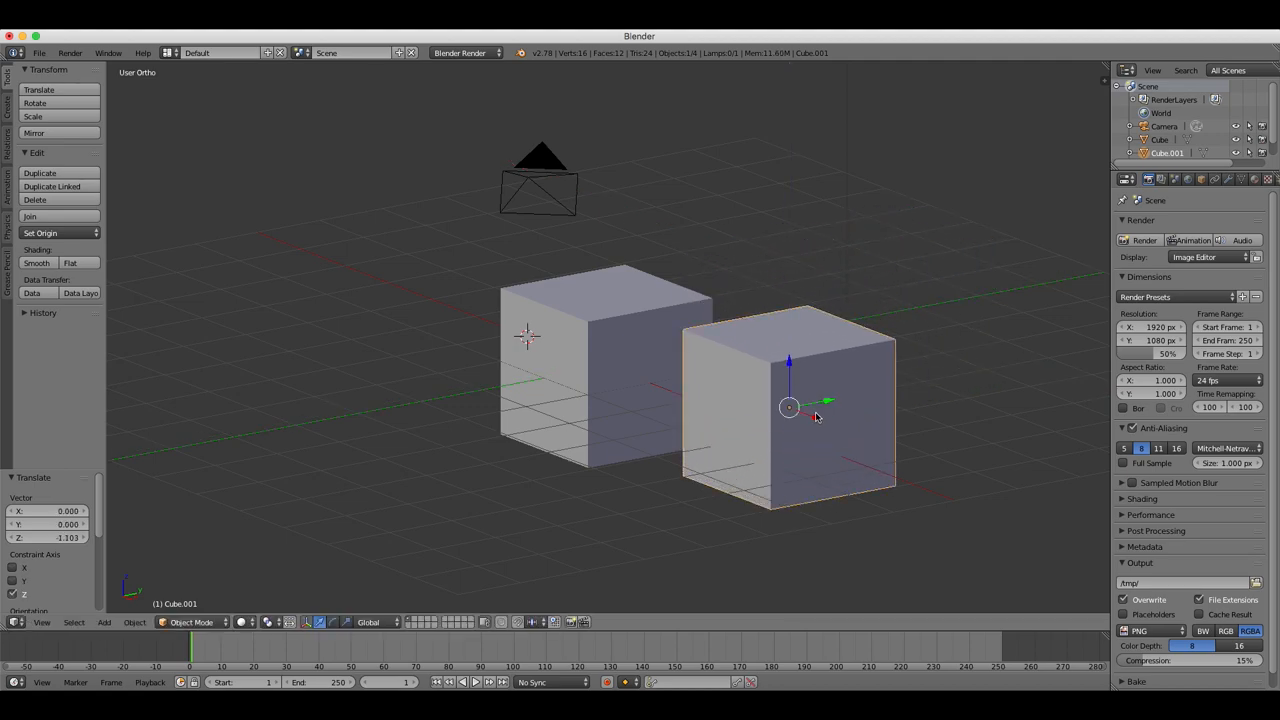
drag(790, 408, 836, 384)
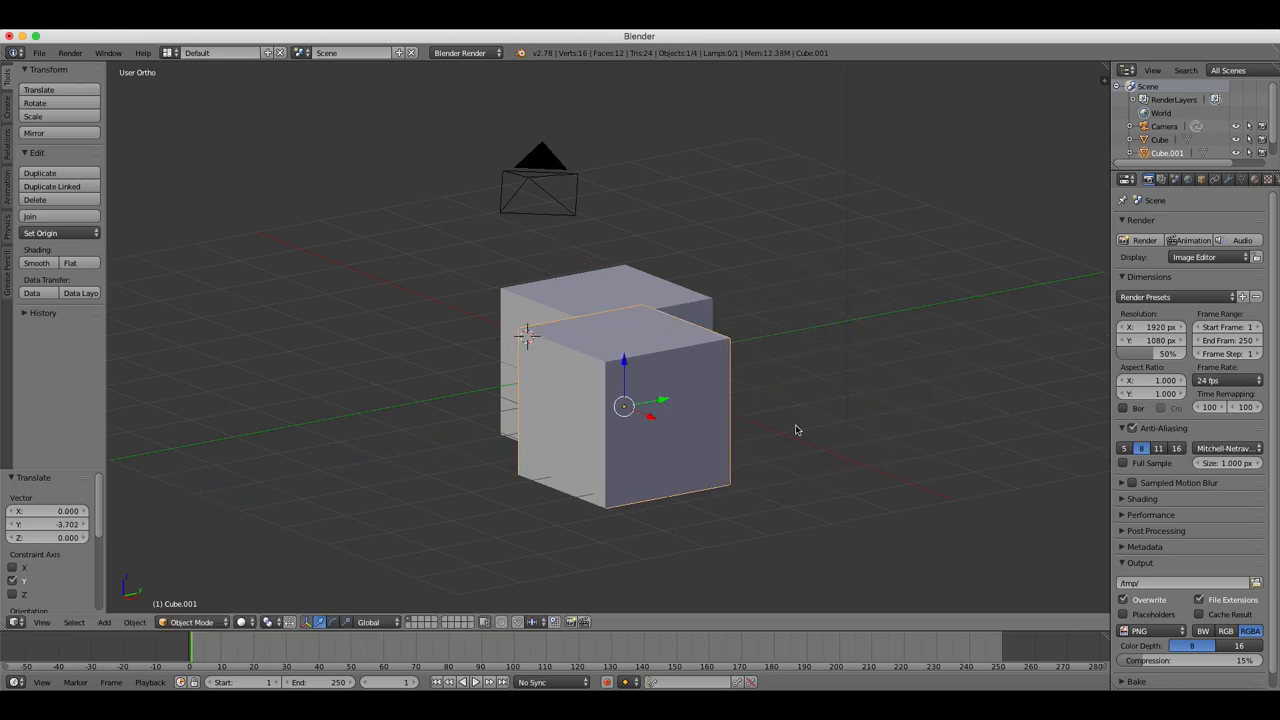
key(KP_1)
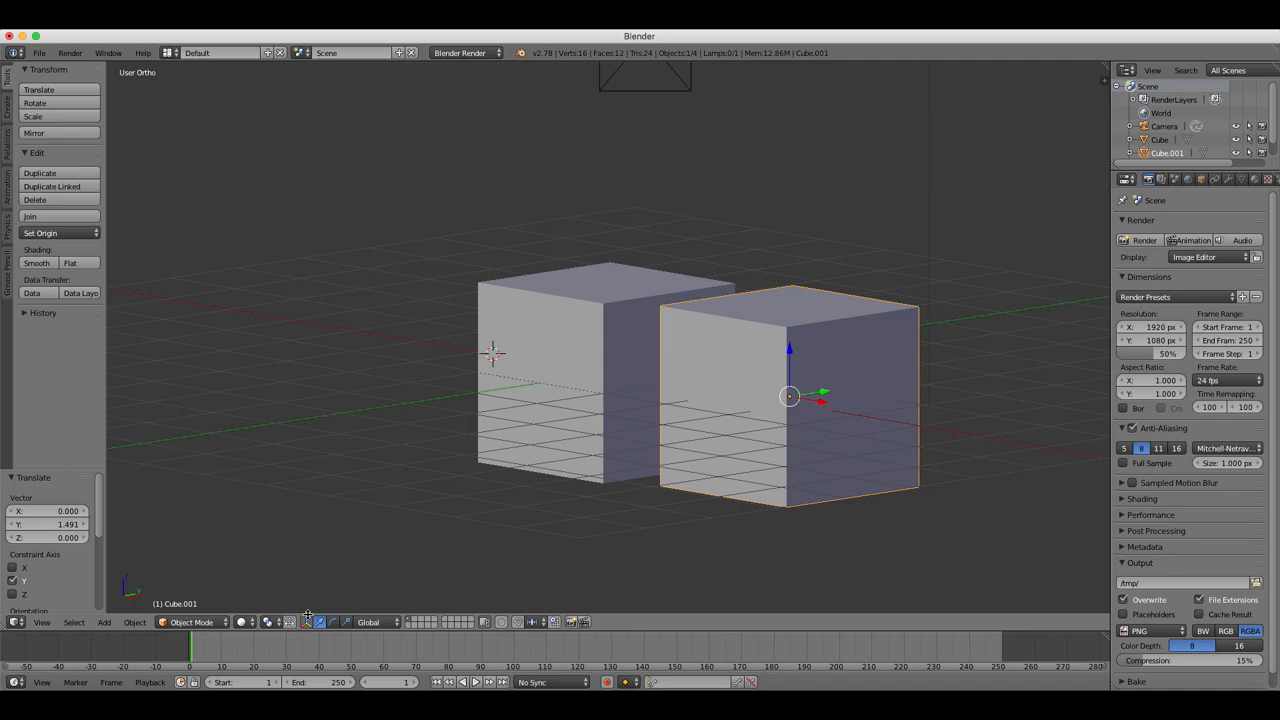
mouse_move(312, 624)
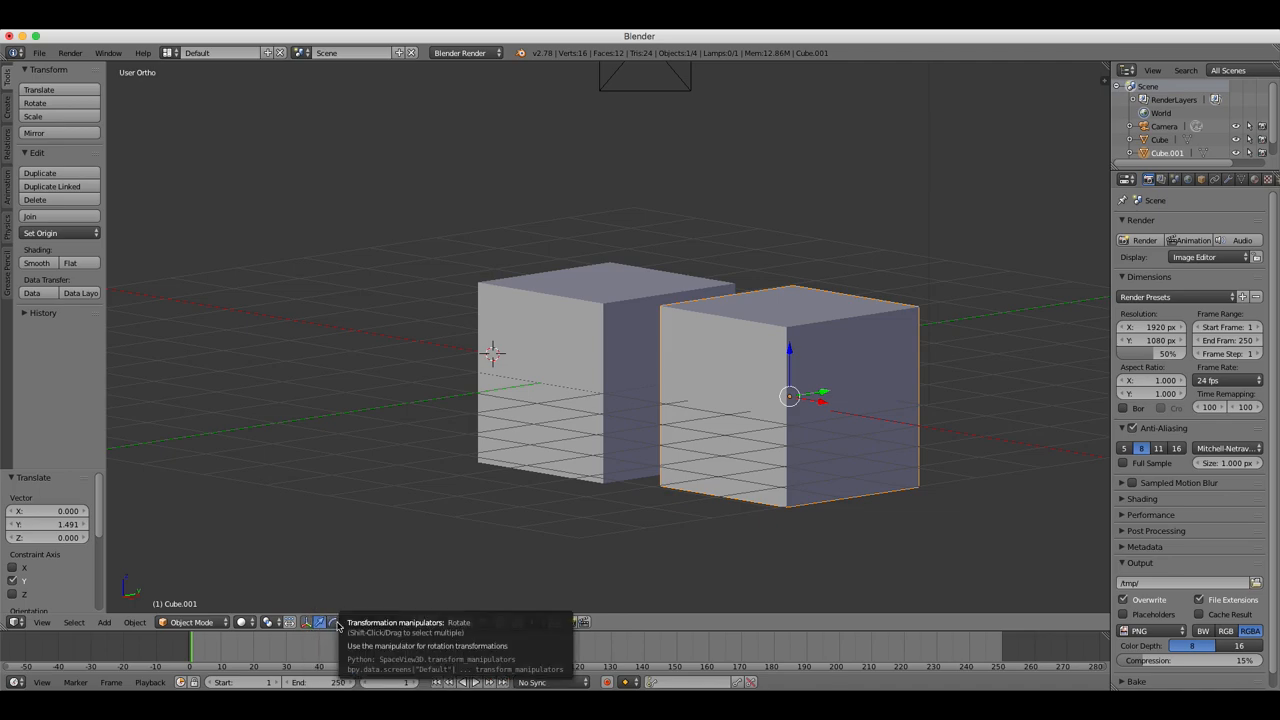
mouse_move(352, 622)
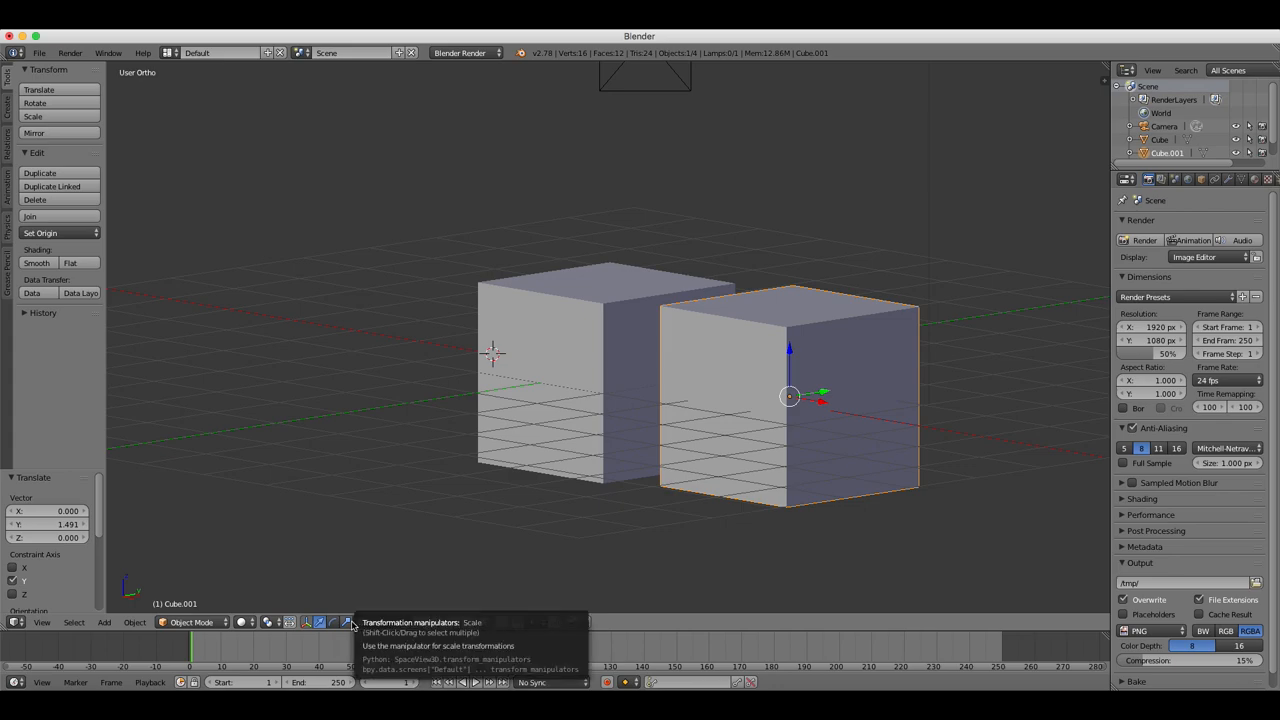
mouse_move(386, 604)
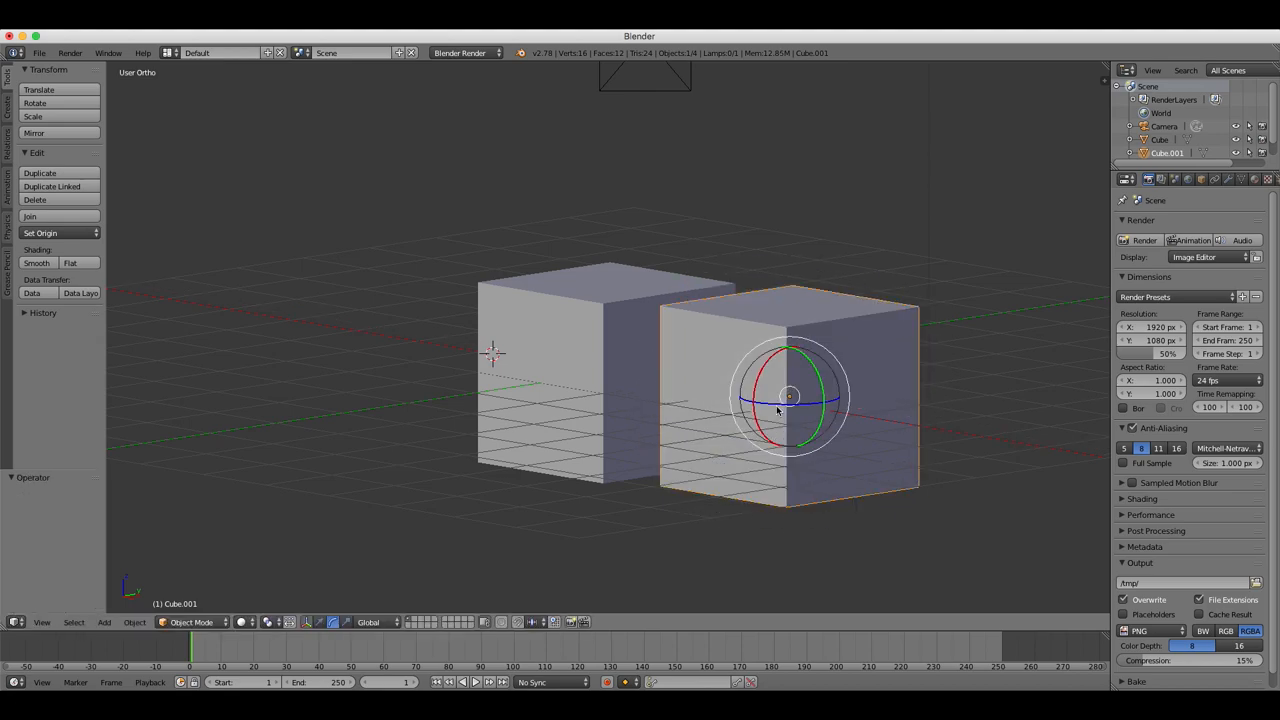
mouse_move(412, 556)
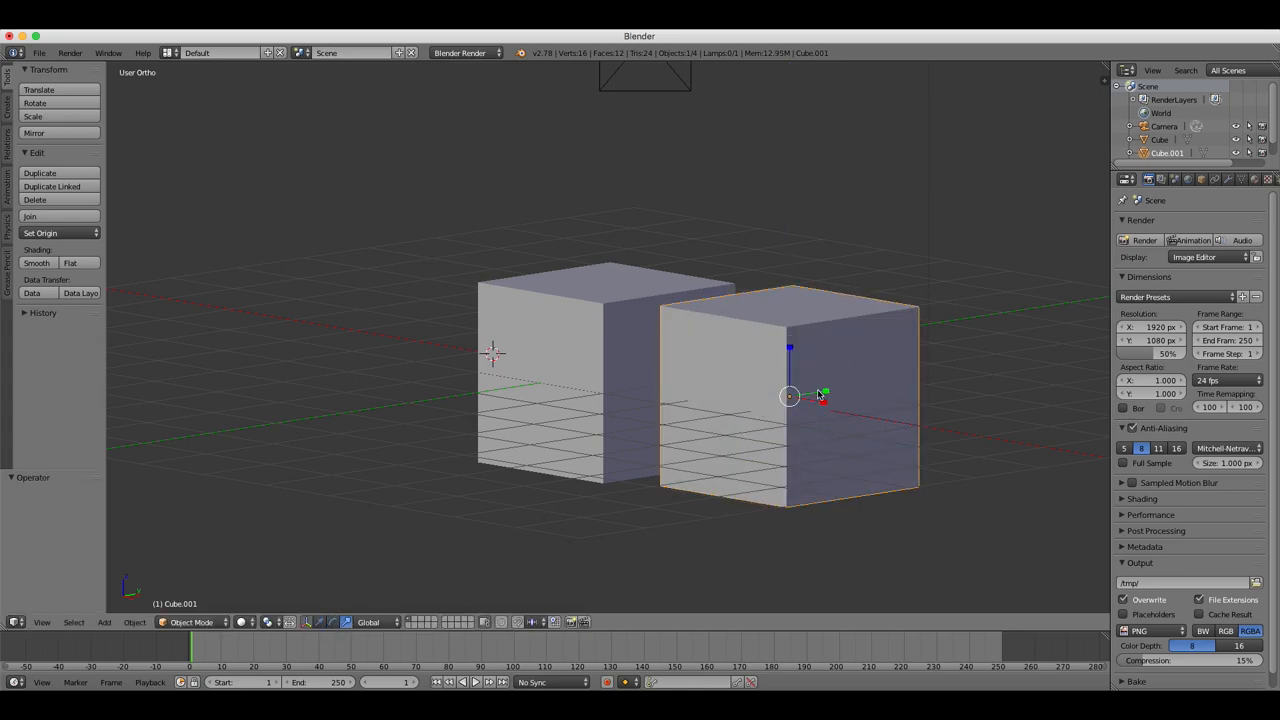
drag(820, 396, 844, 412)
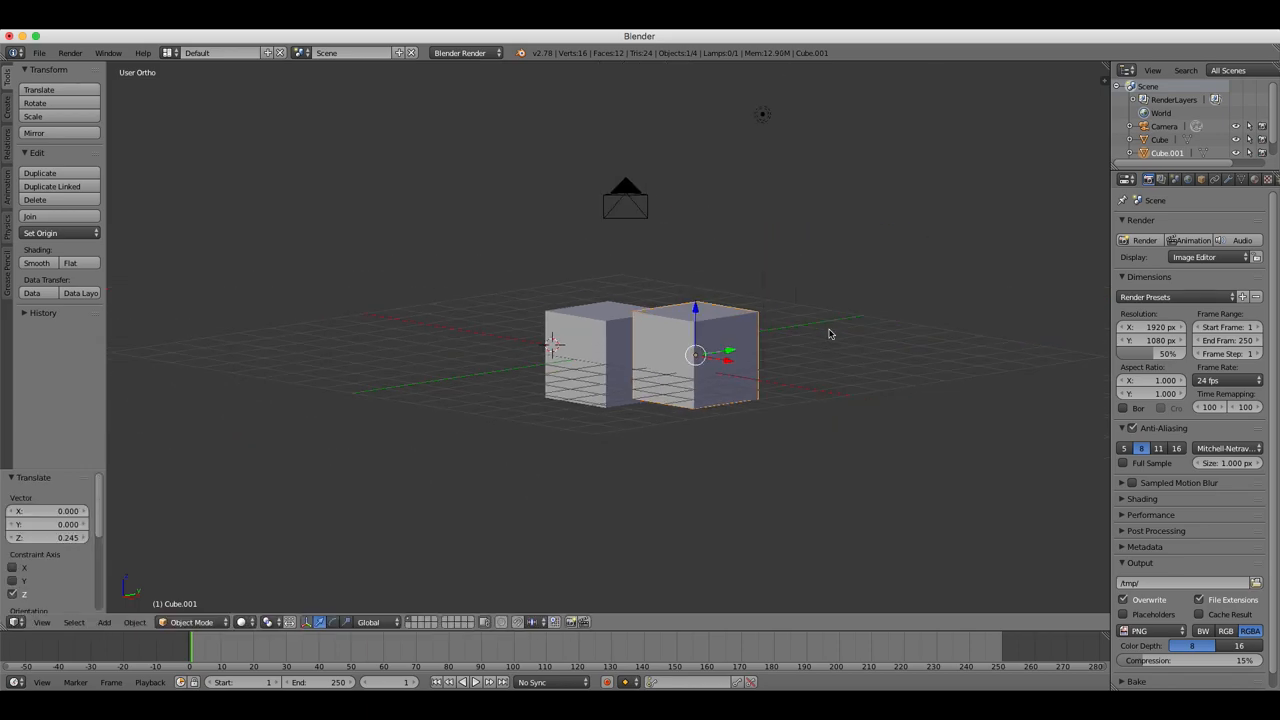
- Orbit and zoom the viewport to see both cubes from further away
drag(830, 332, 736, 356)
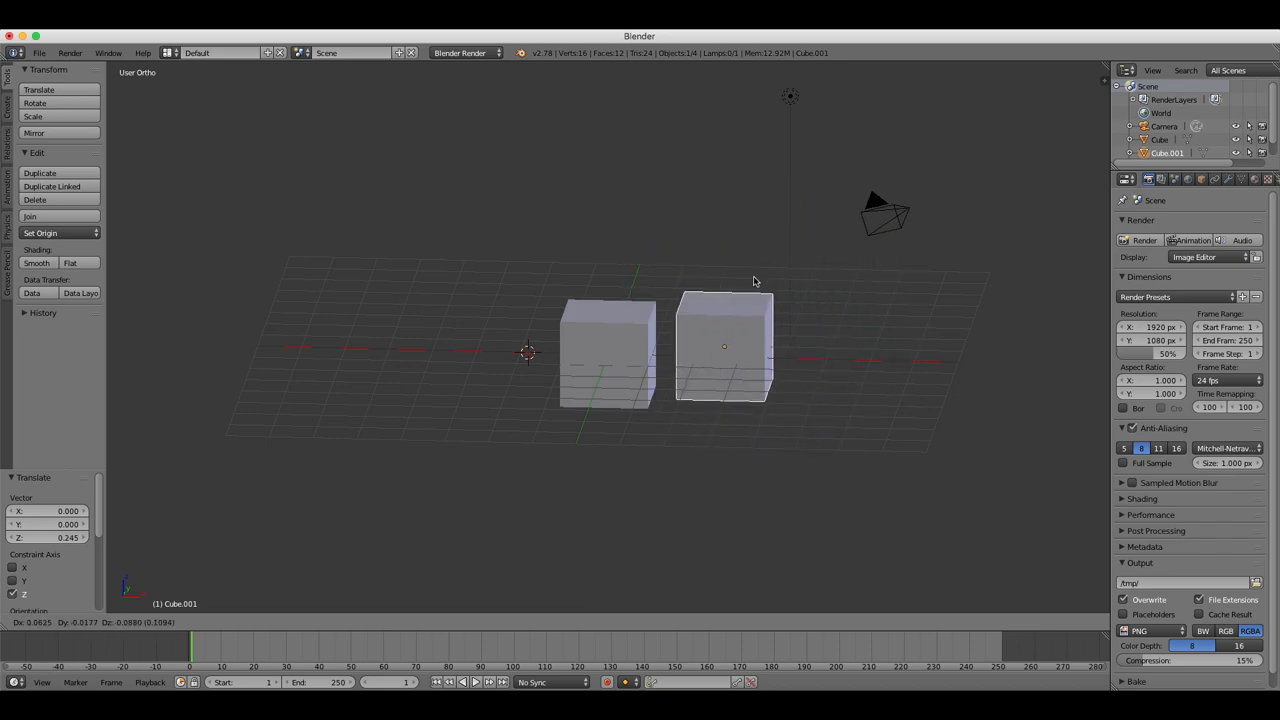
click(724, 344)
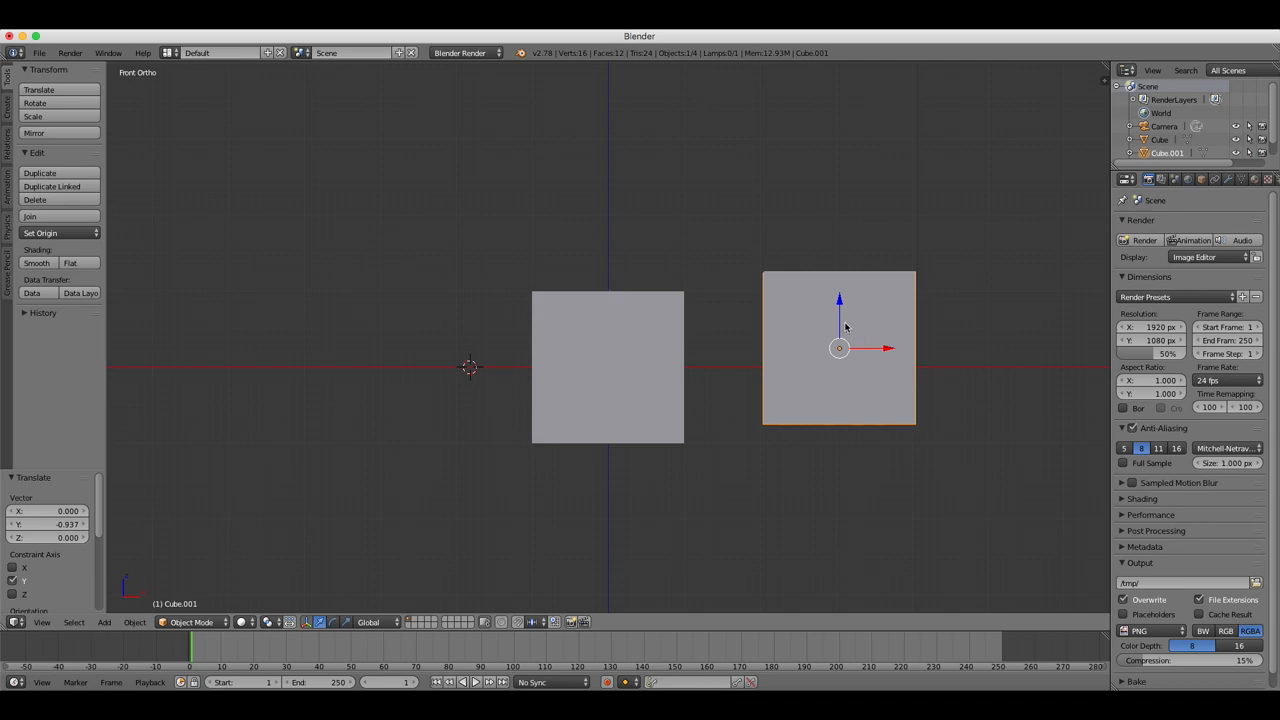
- Rotate Cube.001 so it stands tilted at an angle beside the upright original
drag(840, 348, 890, 334)
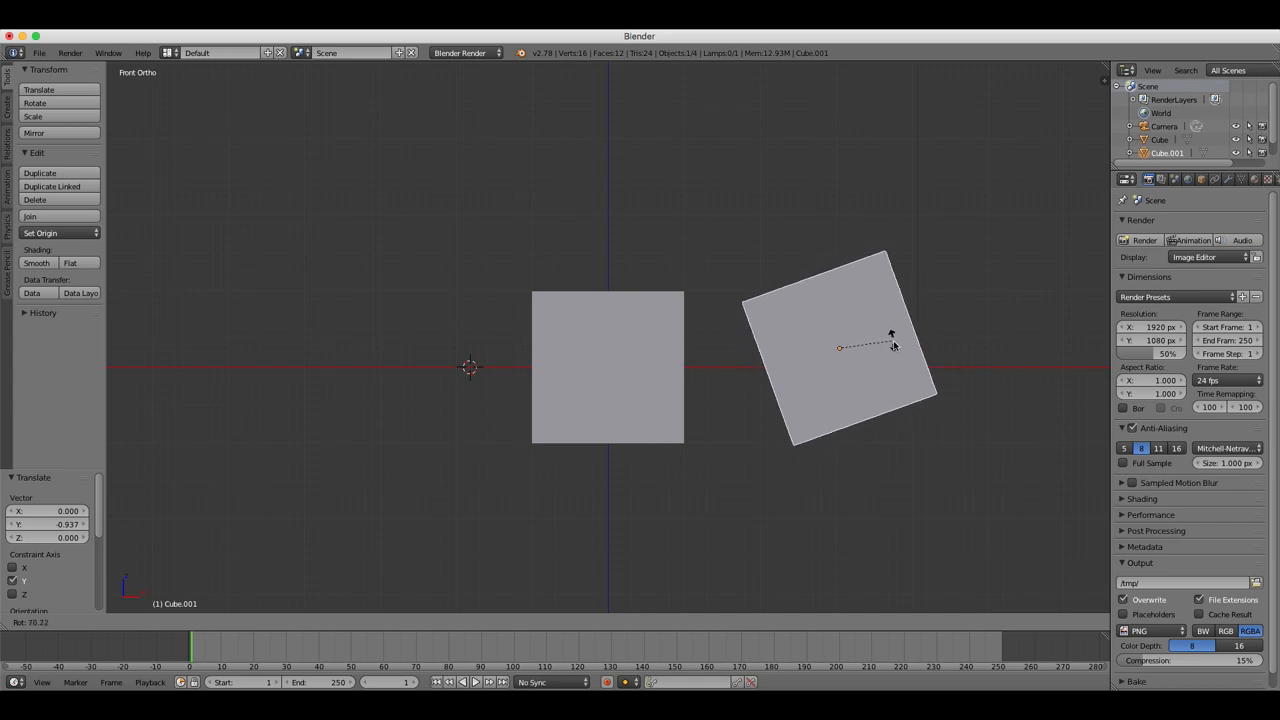